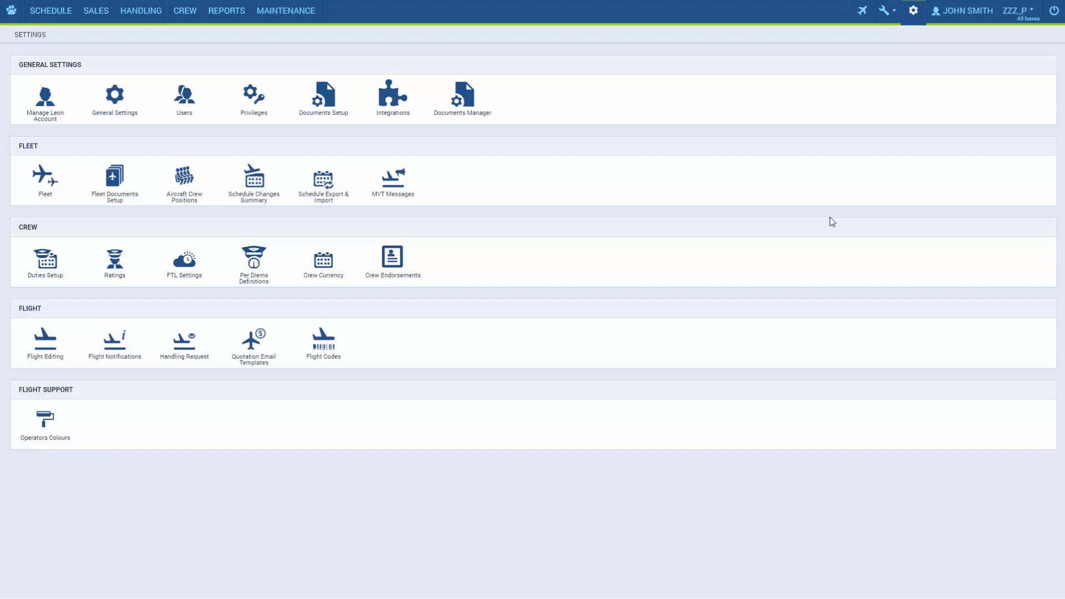
pyautogui.moveTo(915, 44)
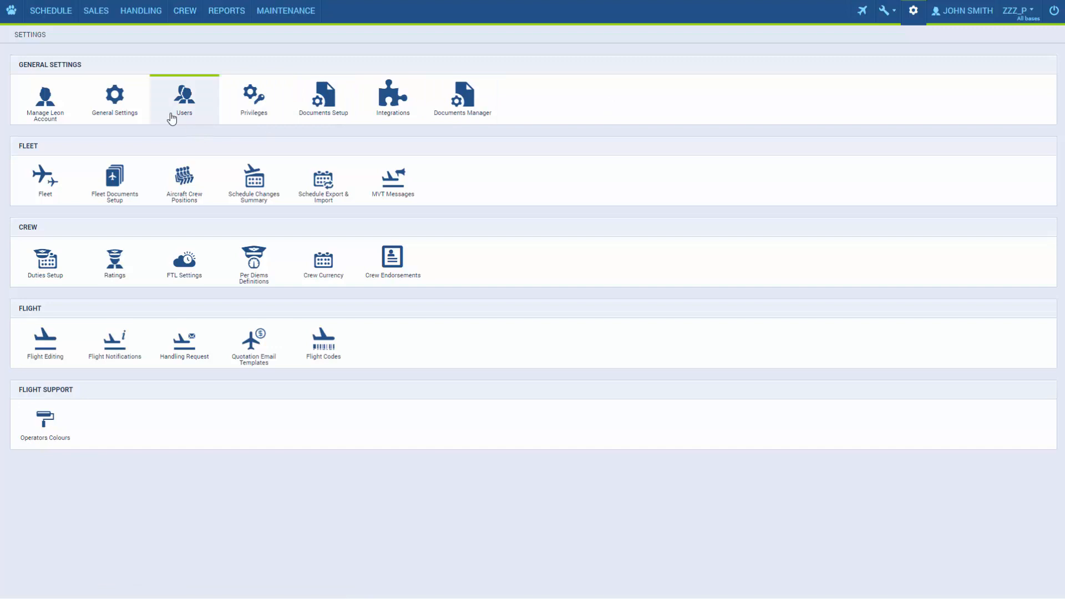
# - Open the Users list from General Settings
pyautogui.click(184, 99)
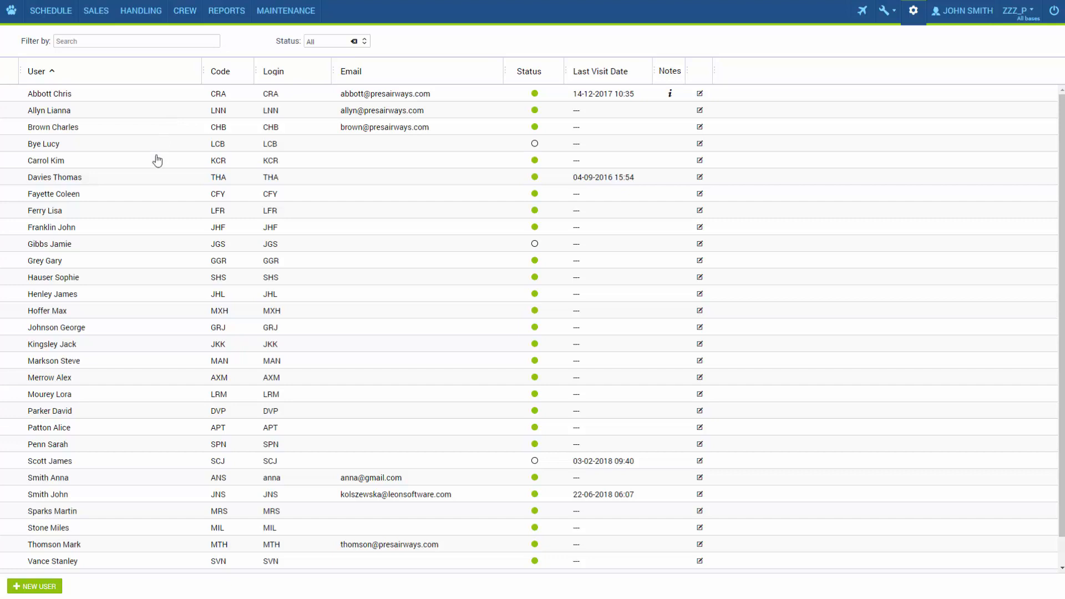
# - Open a blank User Edit form with New User
pyautogui.click(34, 586)
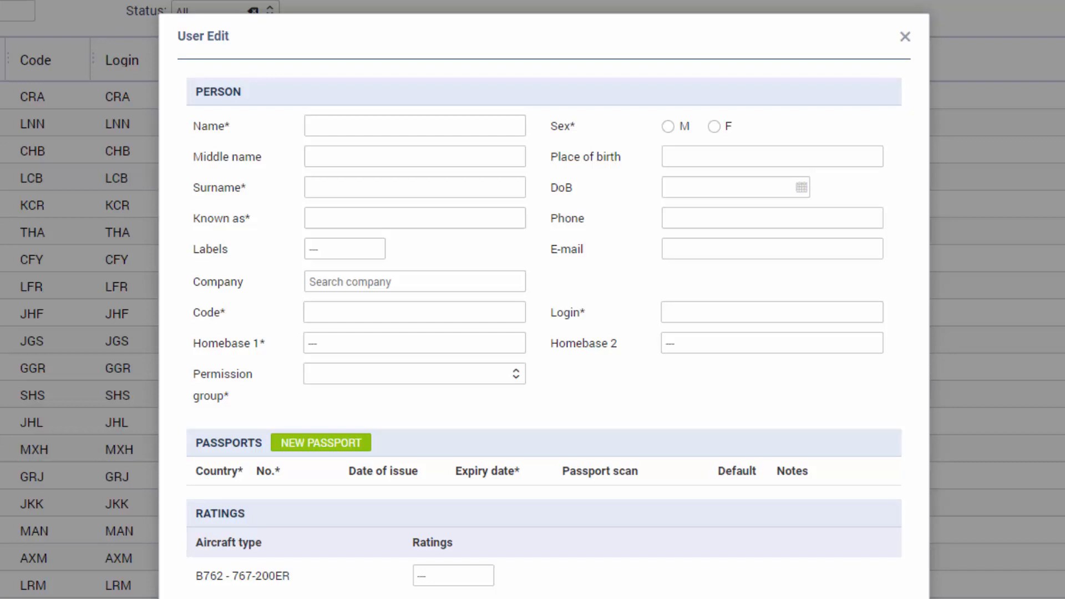
pyautogui.click(414, 125)
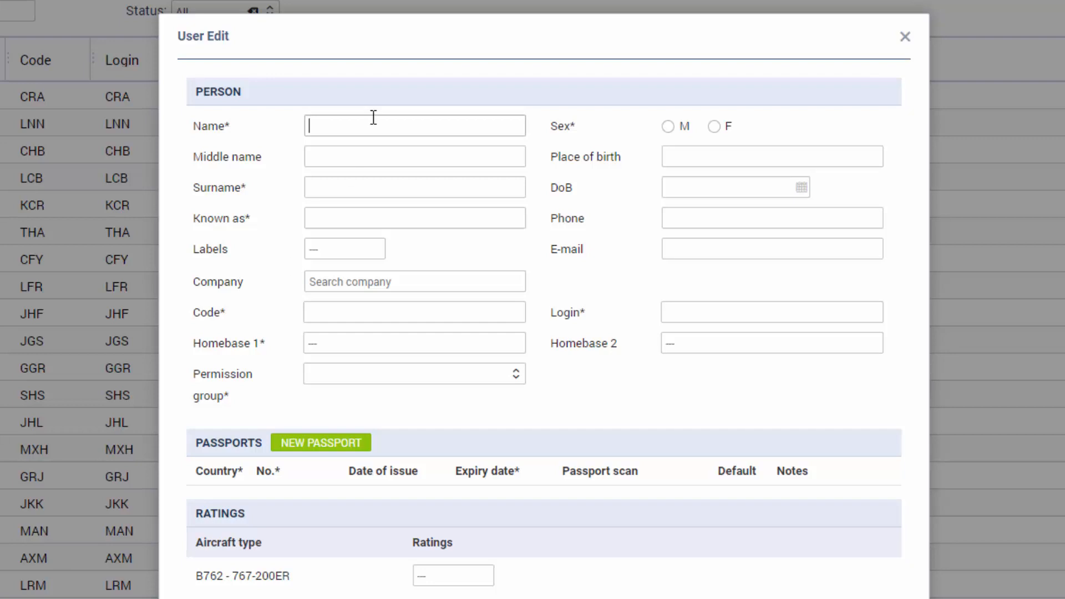
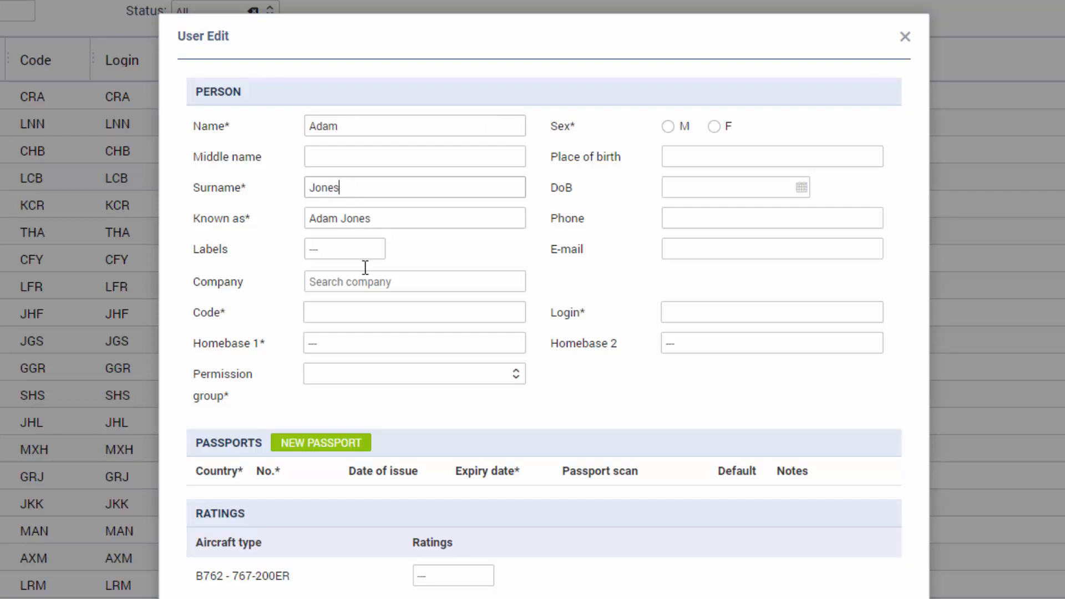
pyautogui.click(414, 312)
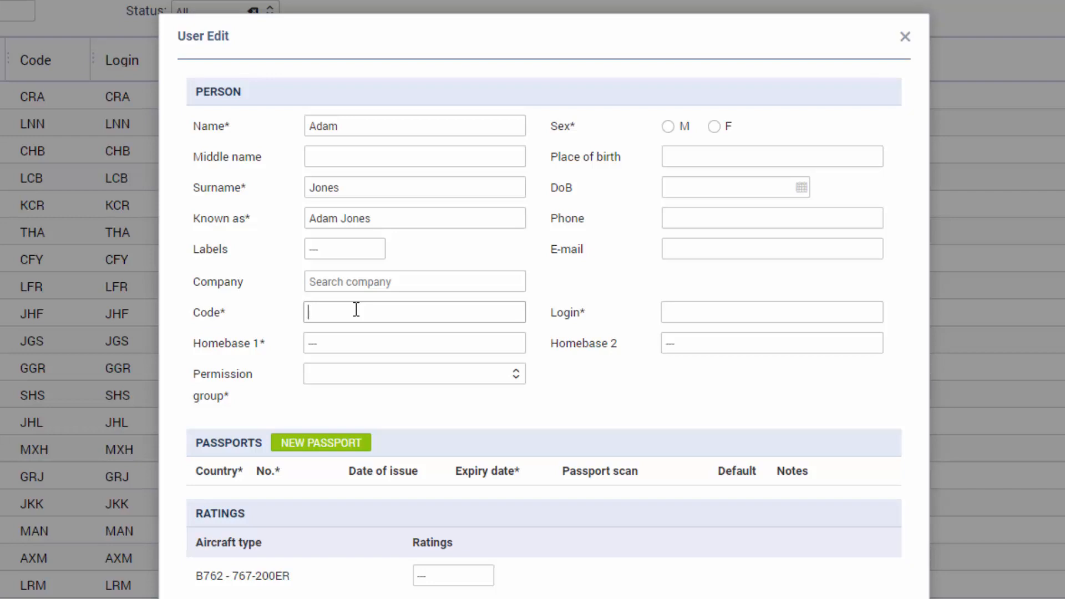
pyautogui.write('ADJ')
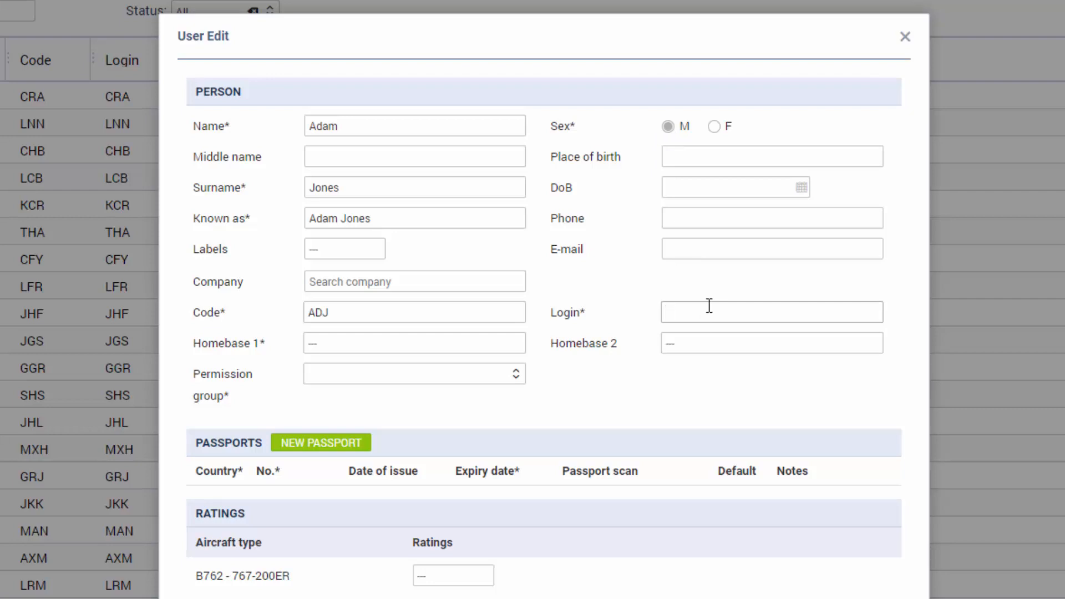
pyautogui.click(771, 312)
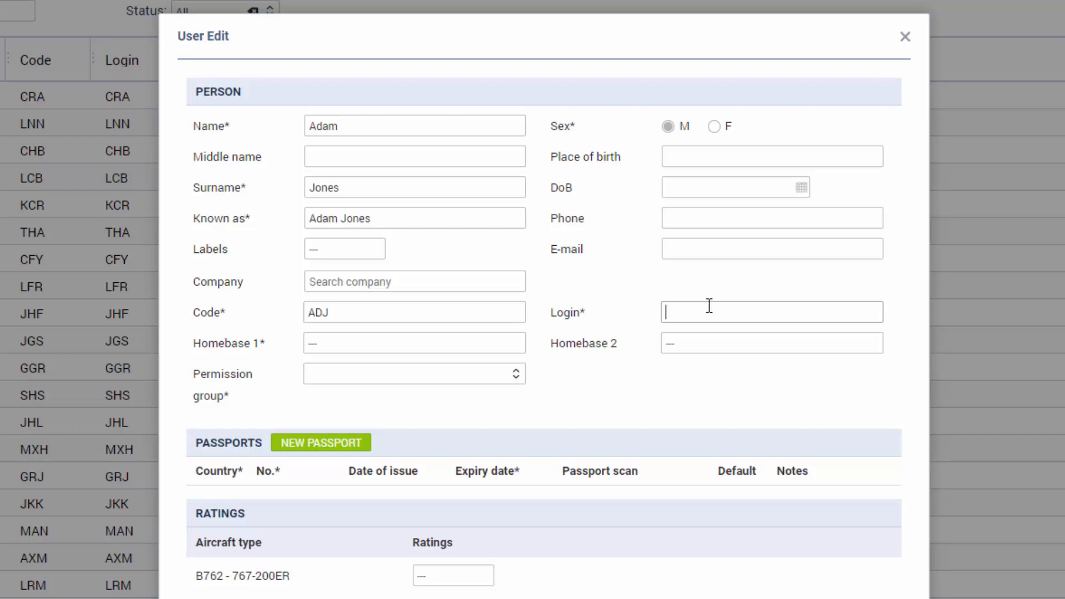
pyautogui.write('ADJ')
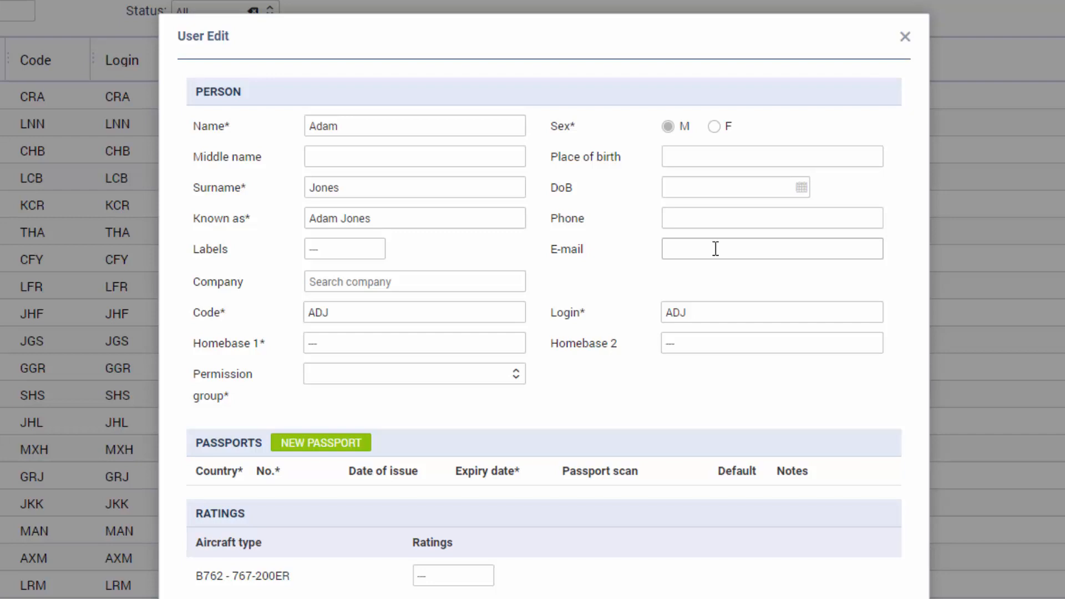
pyautogui.write('STN')
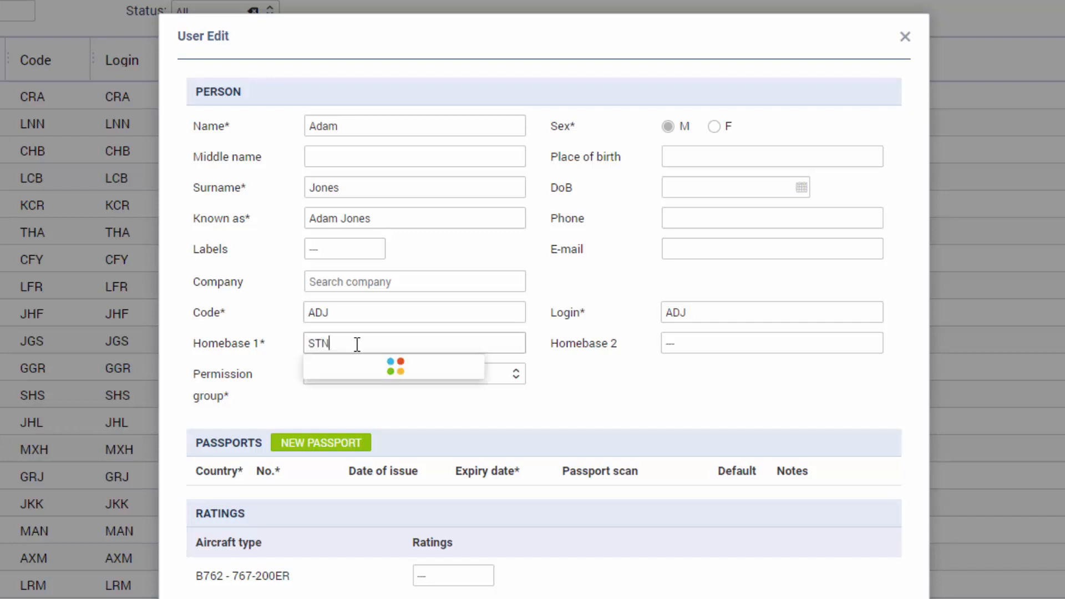
# - Confirm STN as Homebase 1 and assign the crew permission group
pyautogui.click(413, 373)
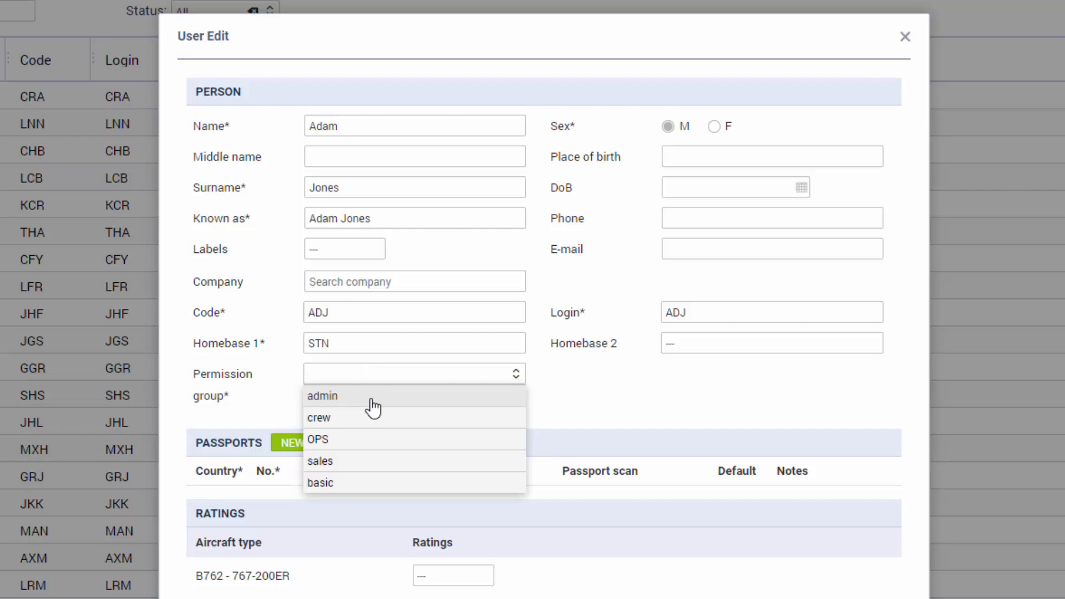
pyautogui.moveTo(384, 426)
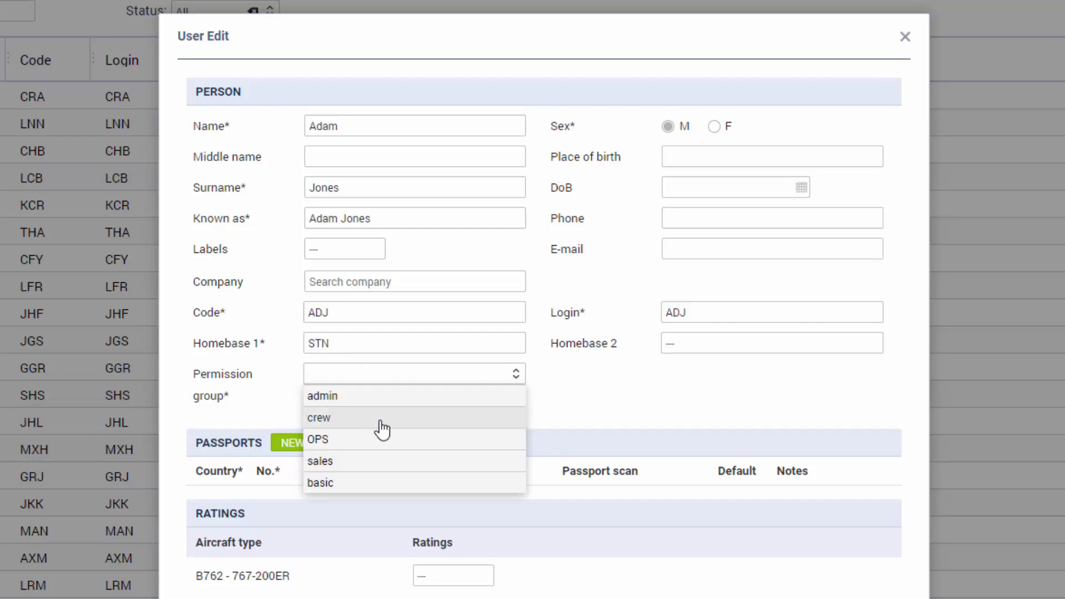
pyautogui.click(318, 418)
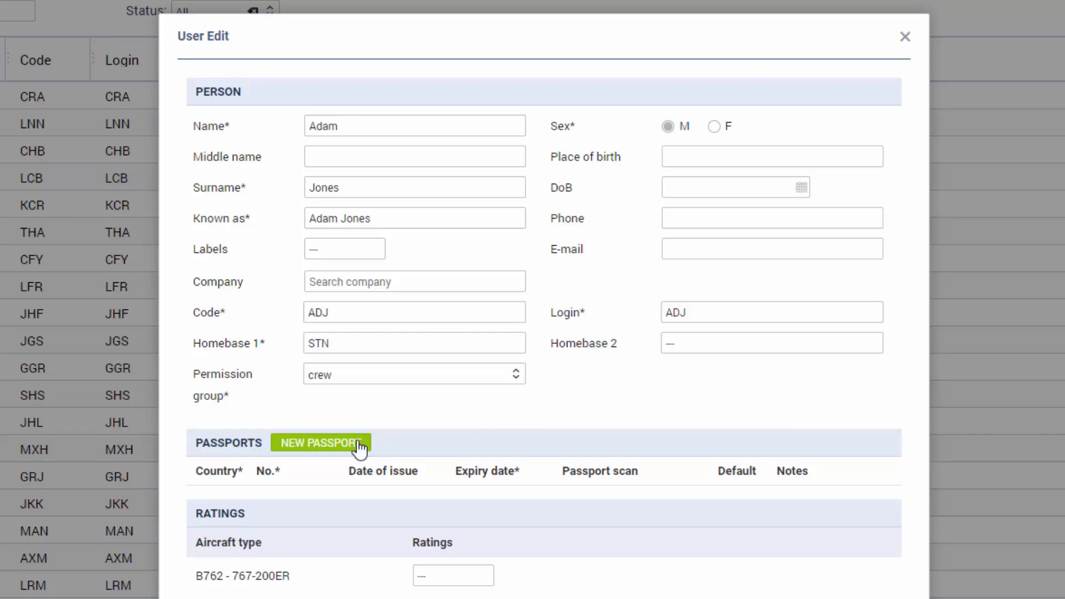
pyautogui.click(321, 442)
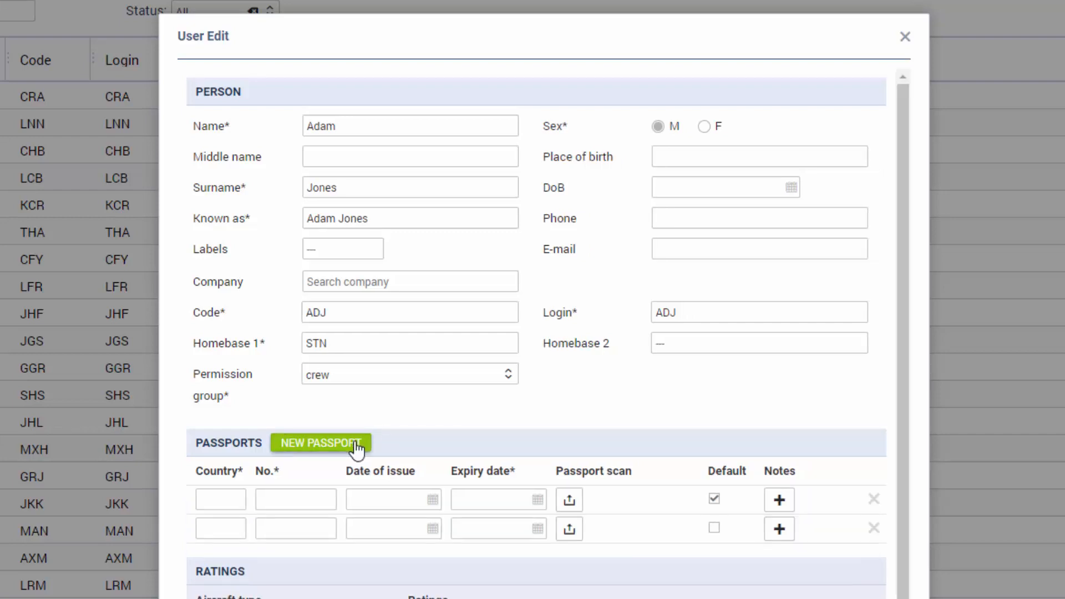
pyautogui.click(713, 500)
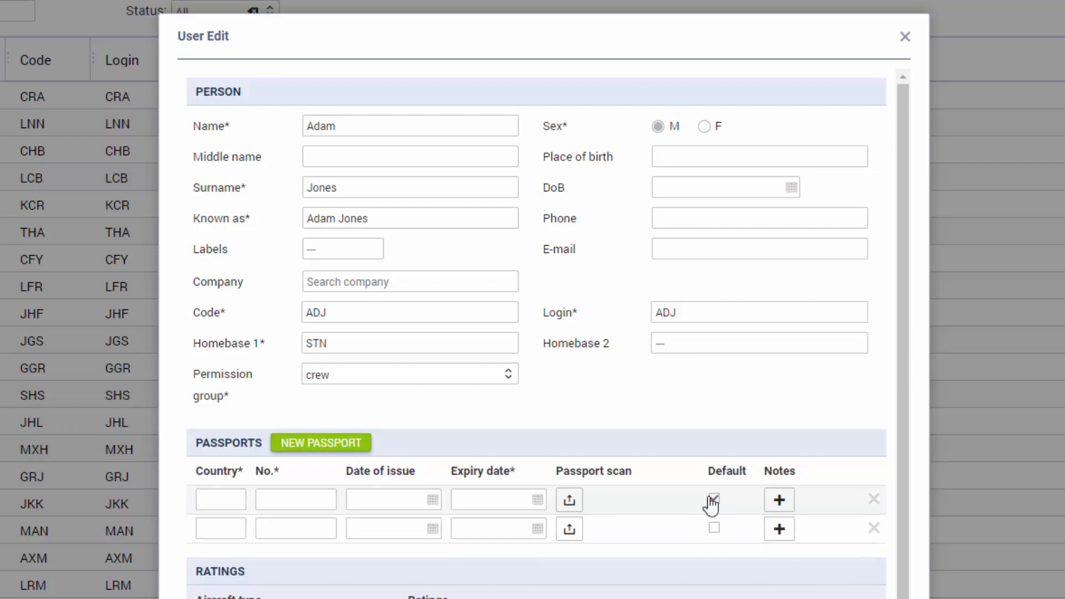
pyautogui.click(713, 500)
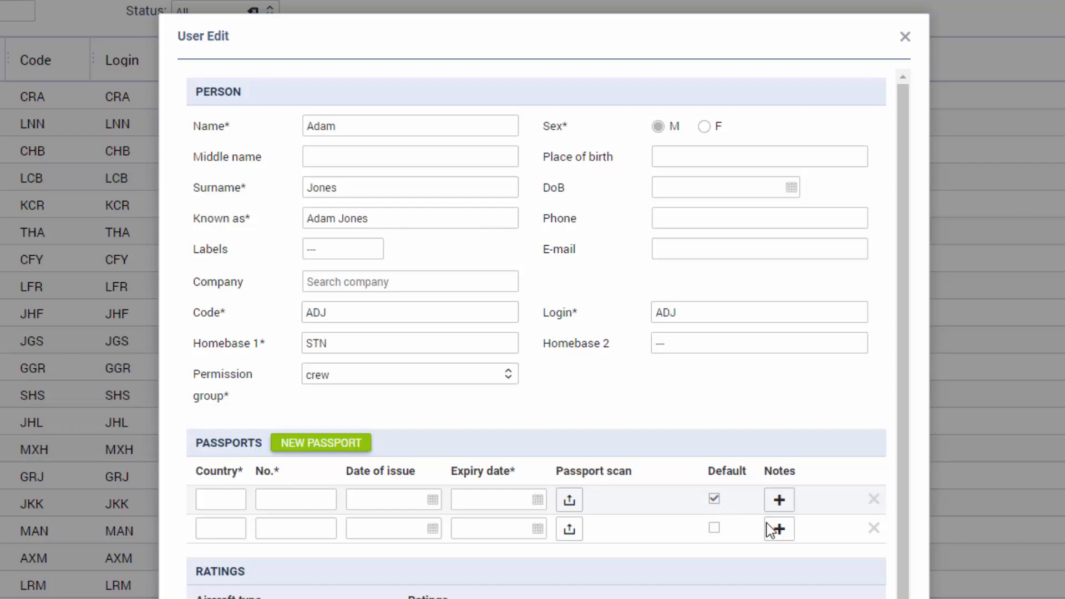
pyautogui.click(874, 529)
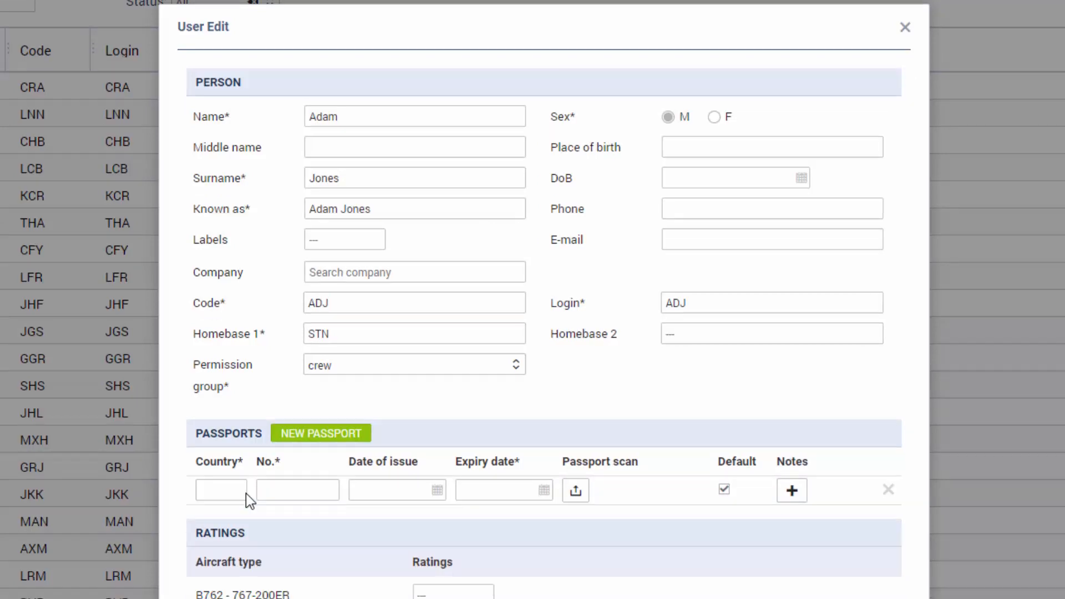
pyautogui.write('gb')
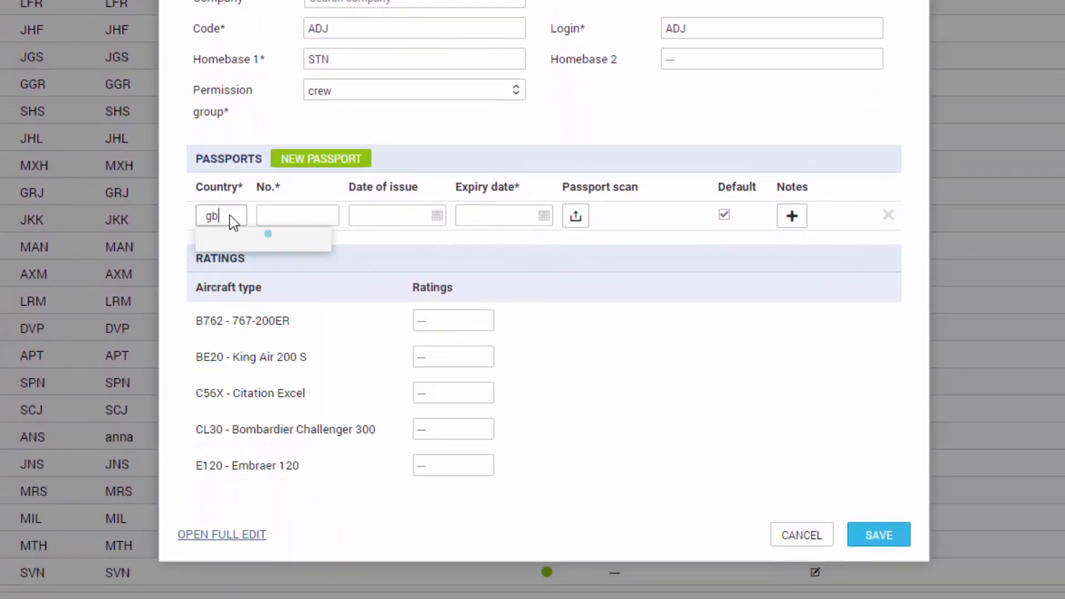
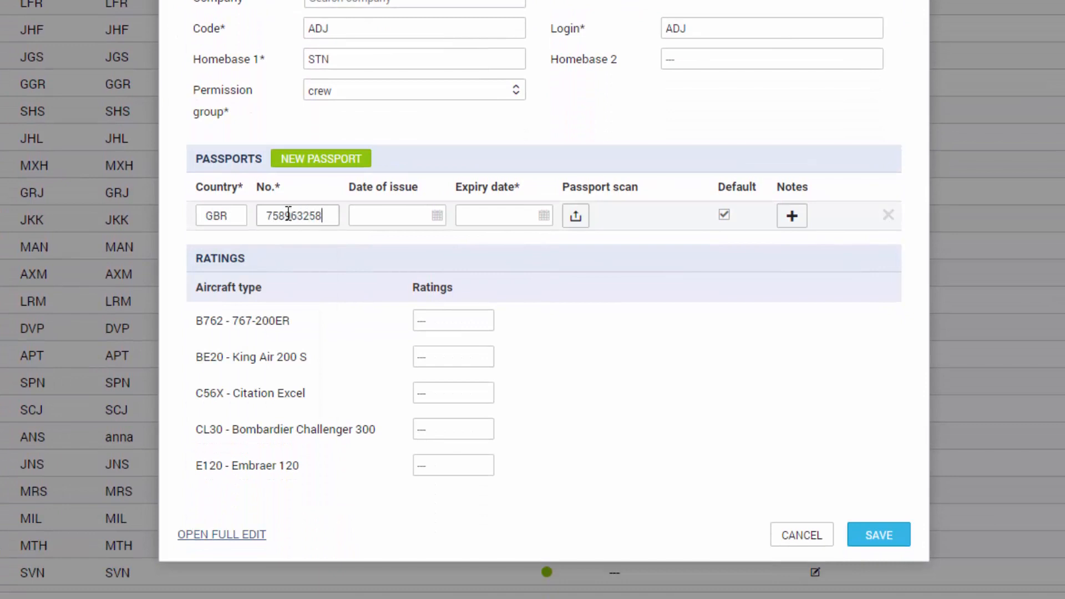
pyautogui.click(397, 214)
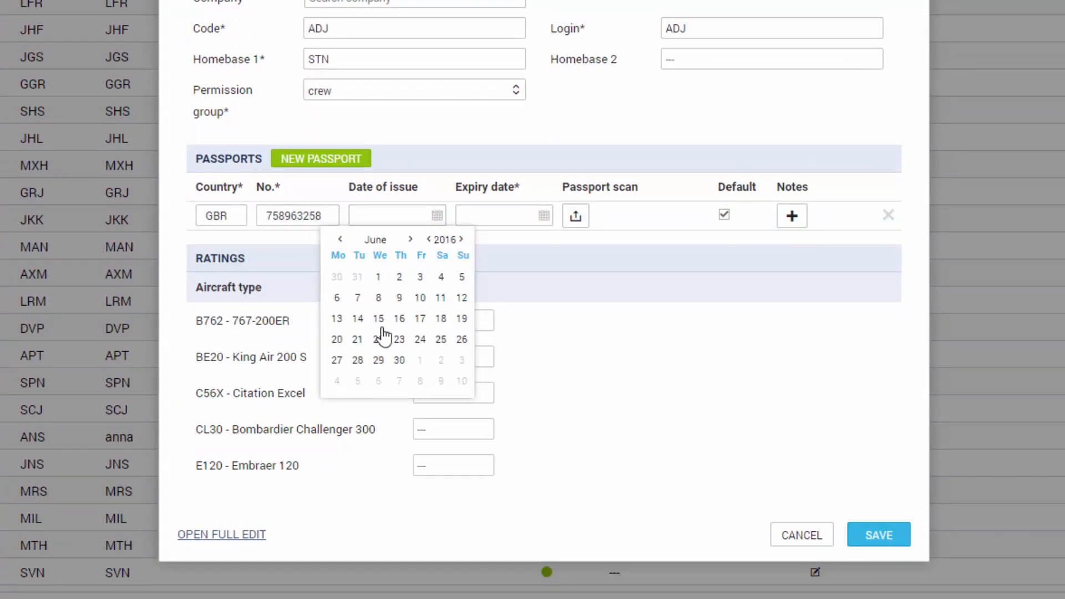
pyautogui.click(379, 319)
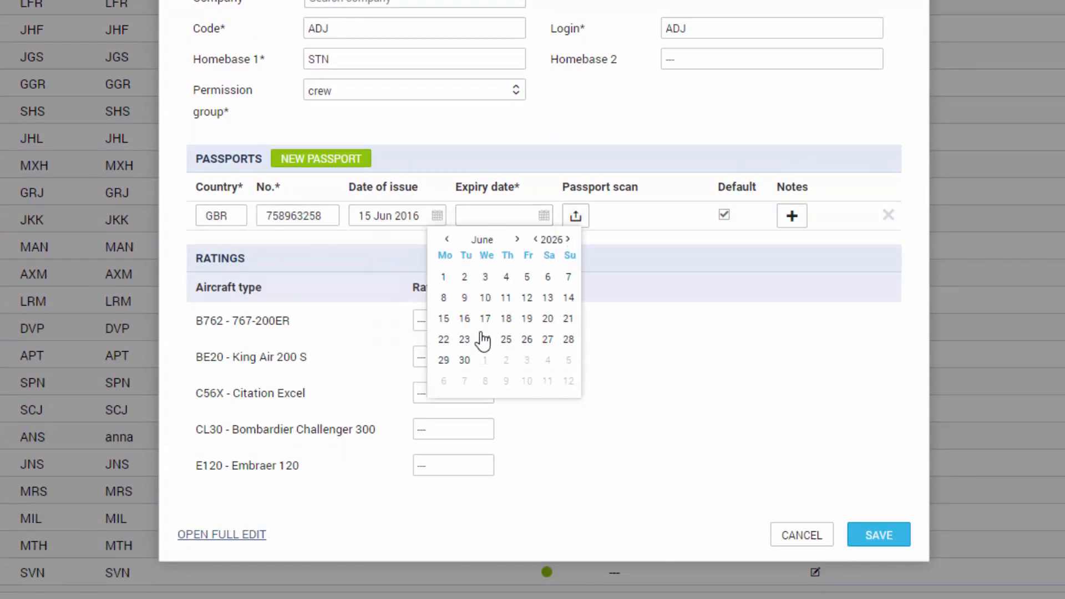
pyautogui.click(442, 319)
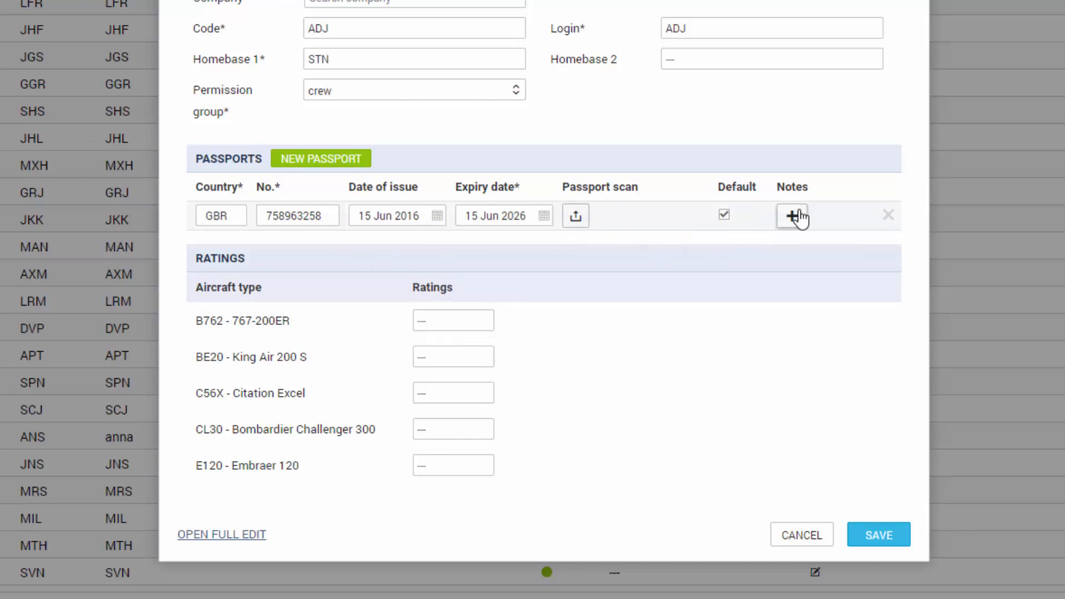
pyautogui.moveTo(771, 236)
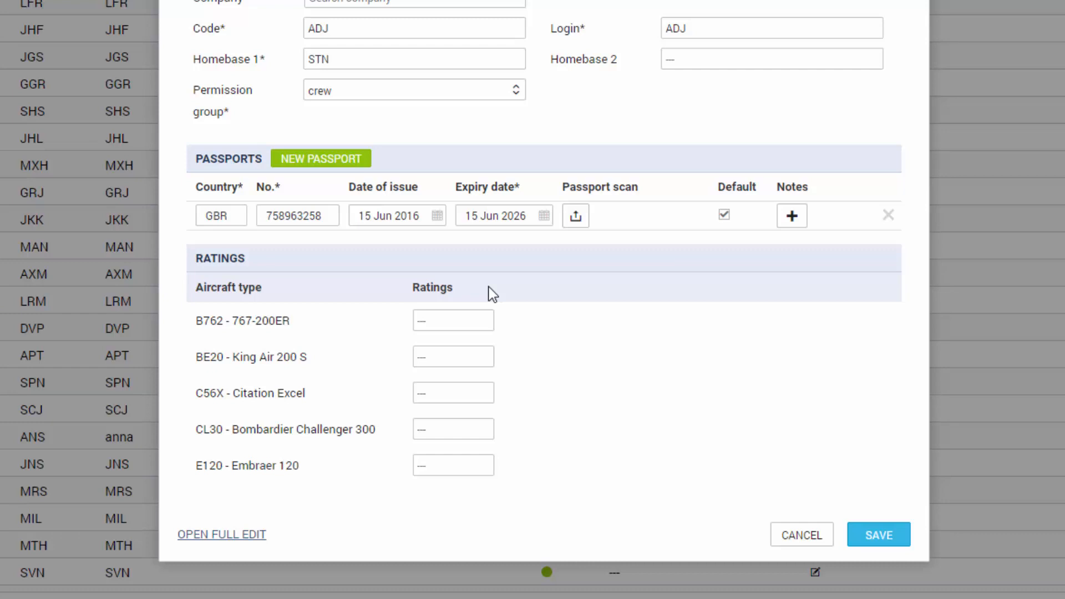
# - Give the user a CPT rating on Citation Excel and save him
pyautogui.click(452, 393)
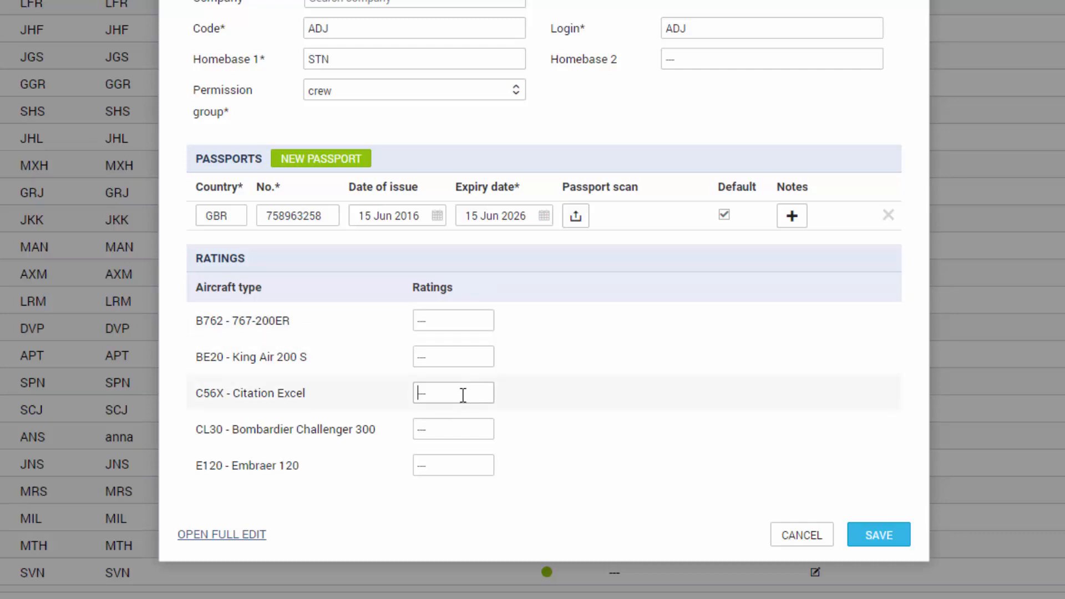
pyautogui.click(453, 393)
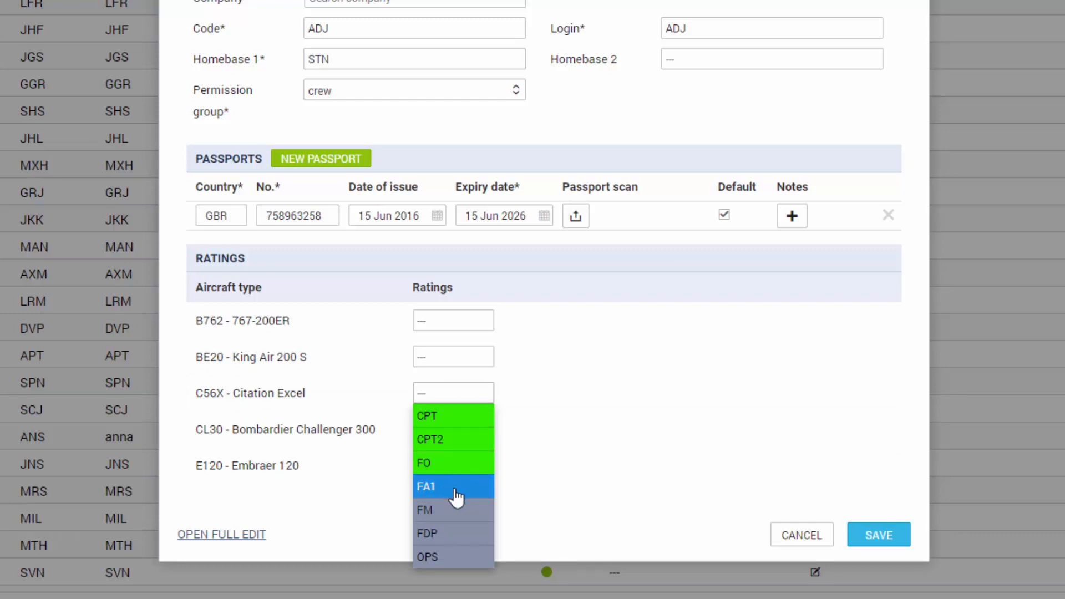
pyautogui.moveTo(473, 511)
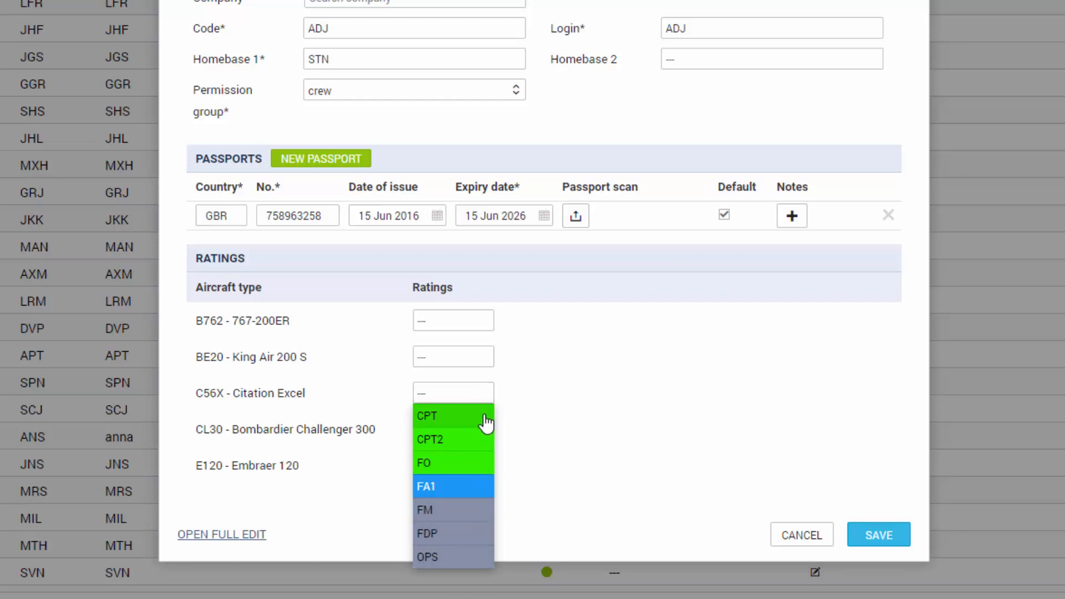
pyautogui.click(426, 416)
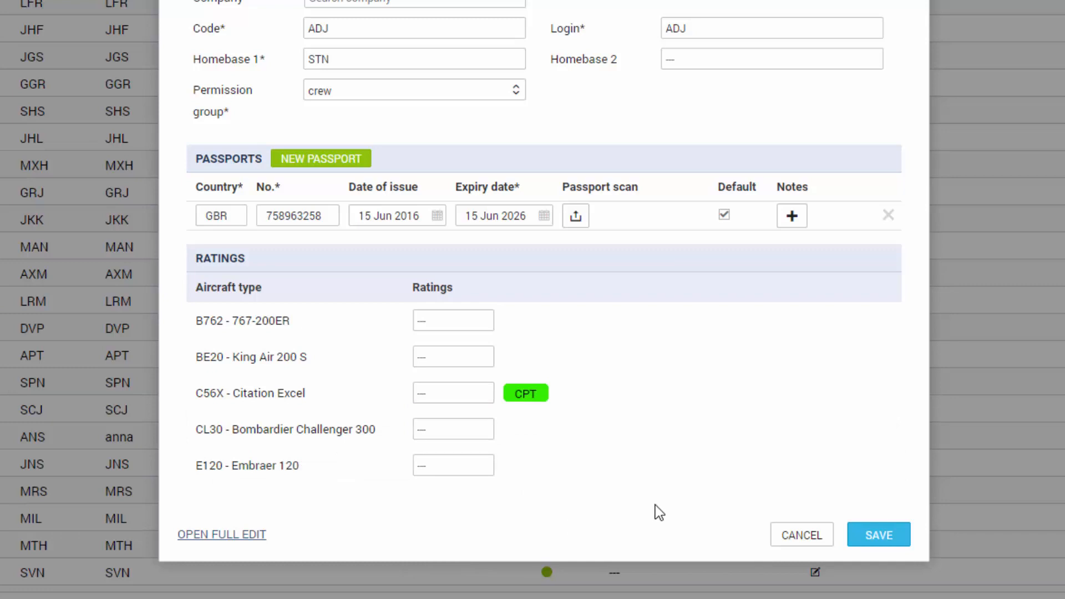
pyautogui.moveTo(272, 422)
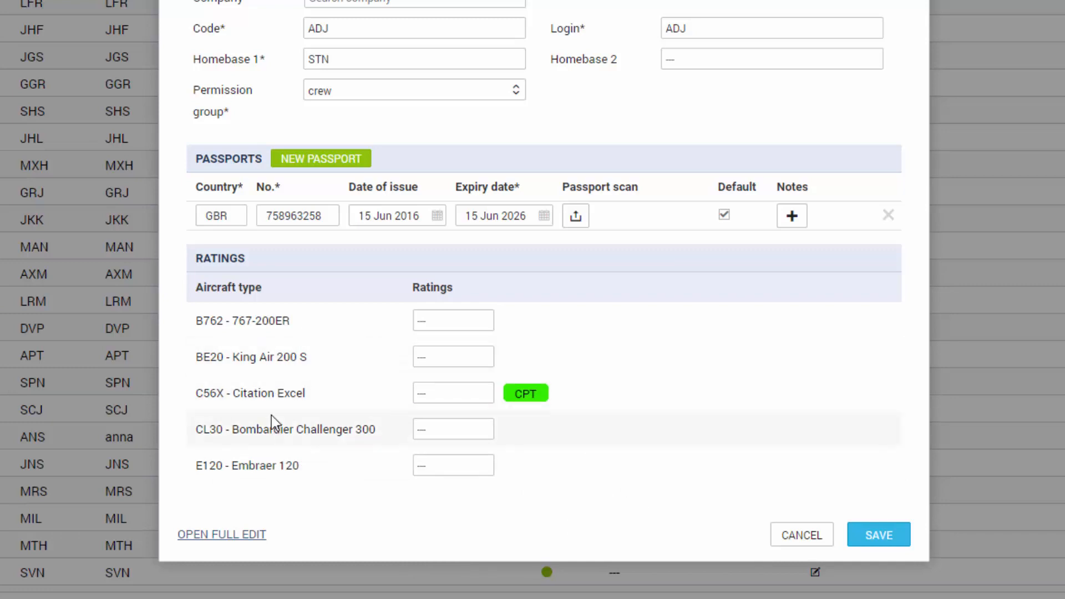
pyautogui.moveTo(894, 469)
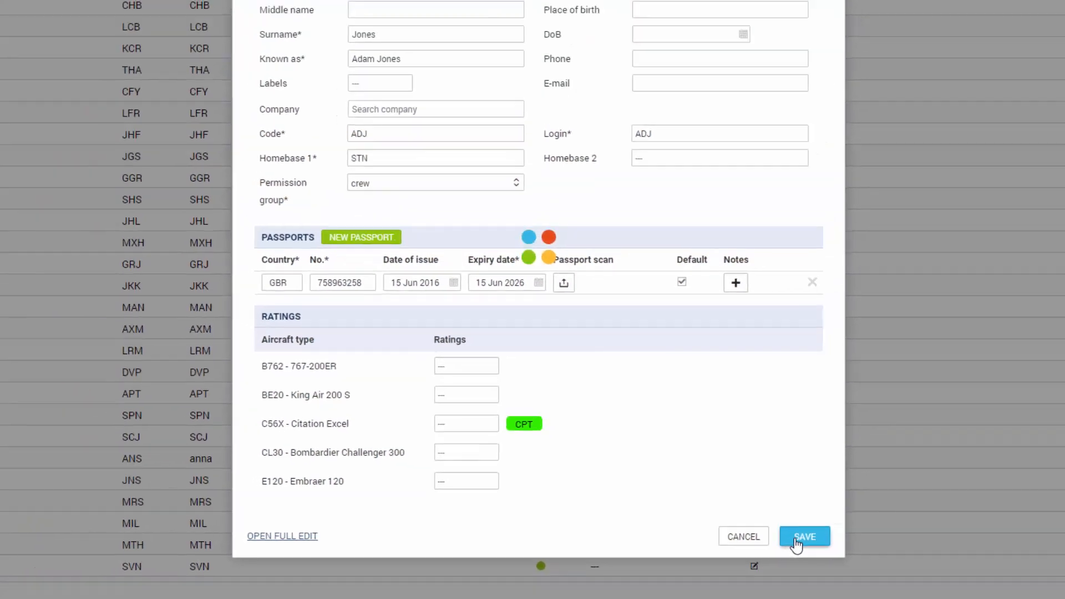
pyautogui.click(804, 536)
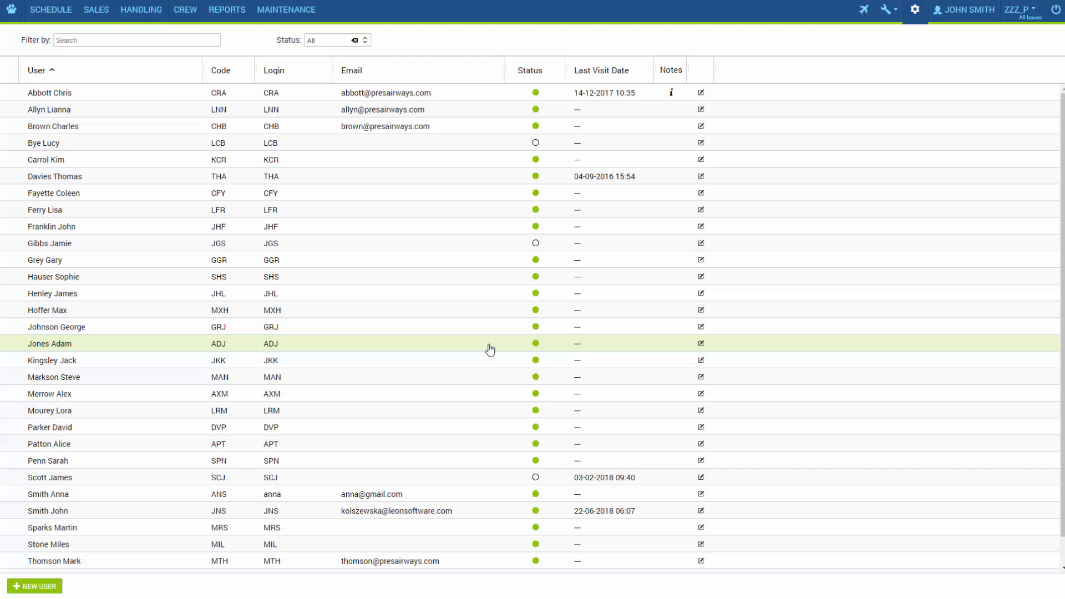
pyautogui.click(700, 343)
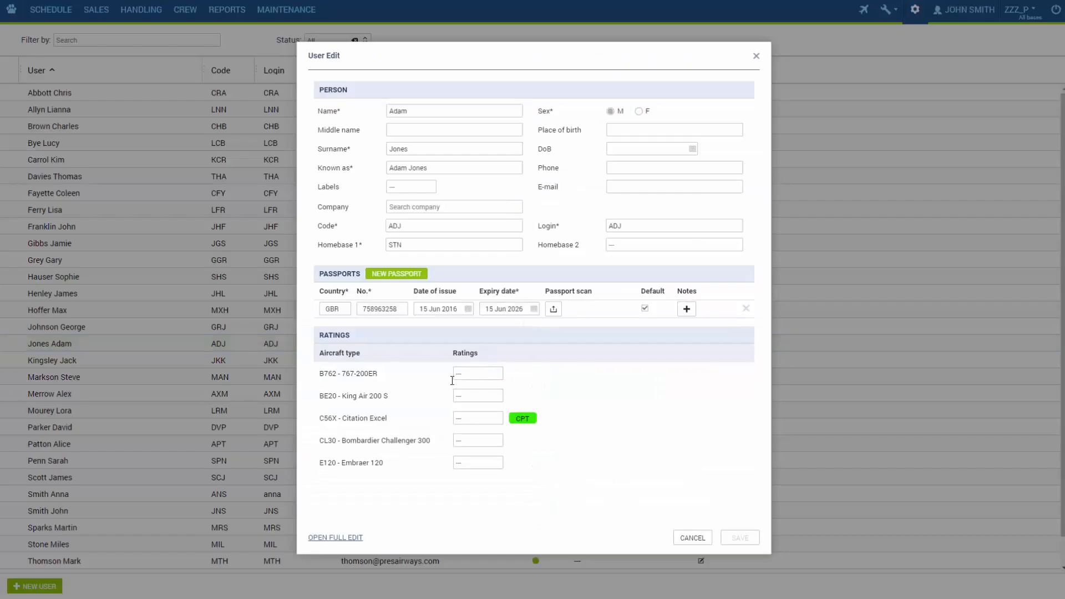
pyautogui.moveTo(336, 538)
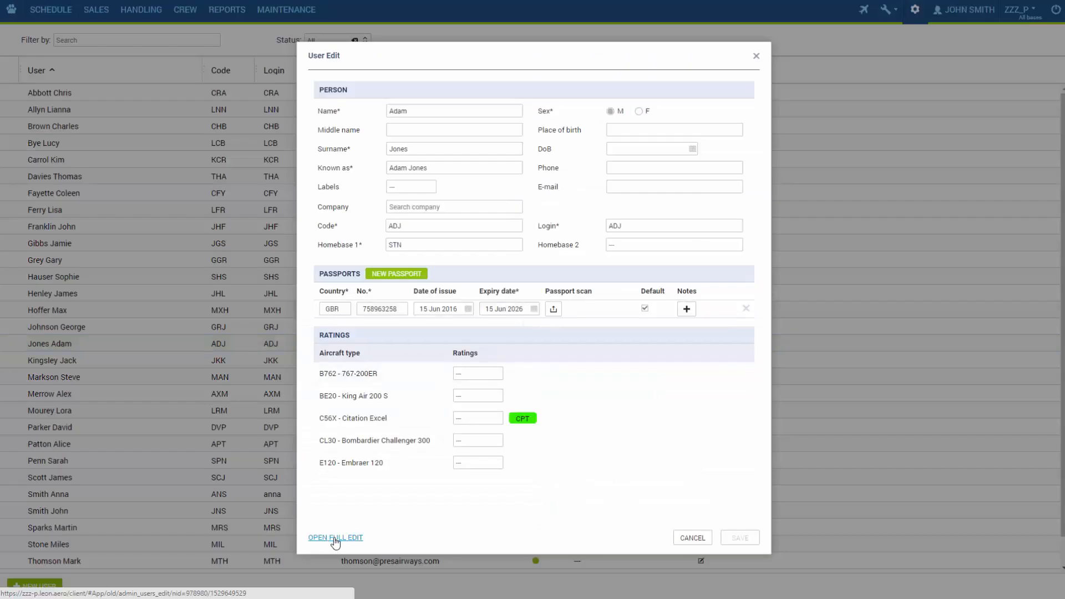
pyautogui.click(335, 537)
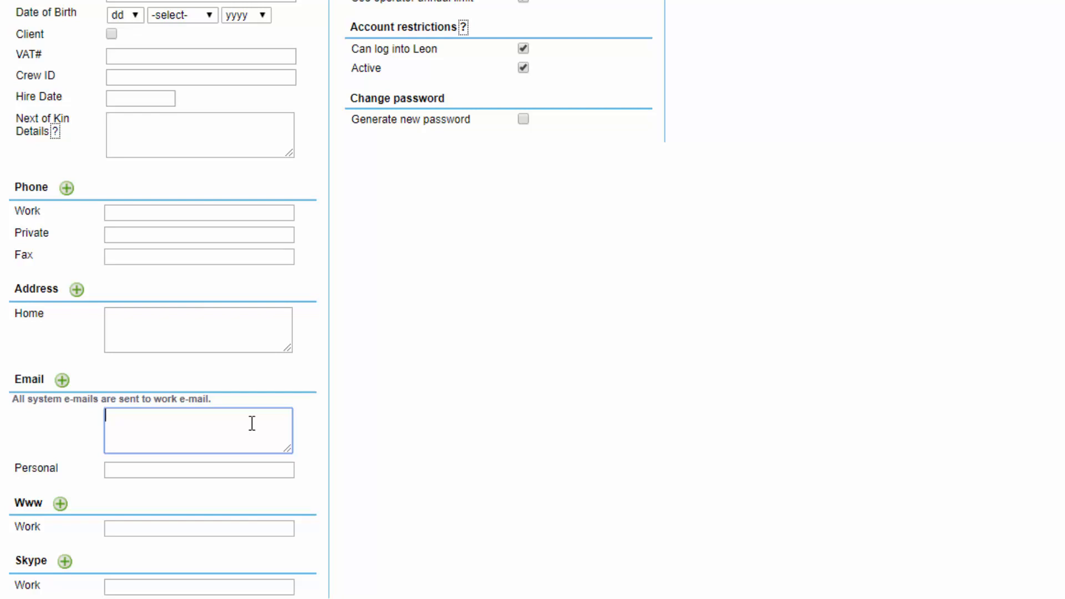
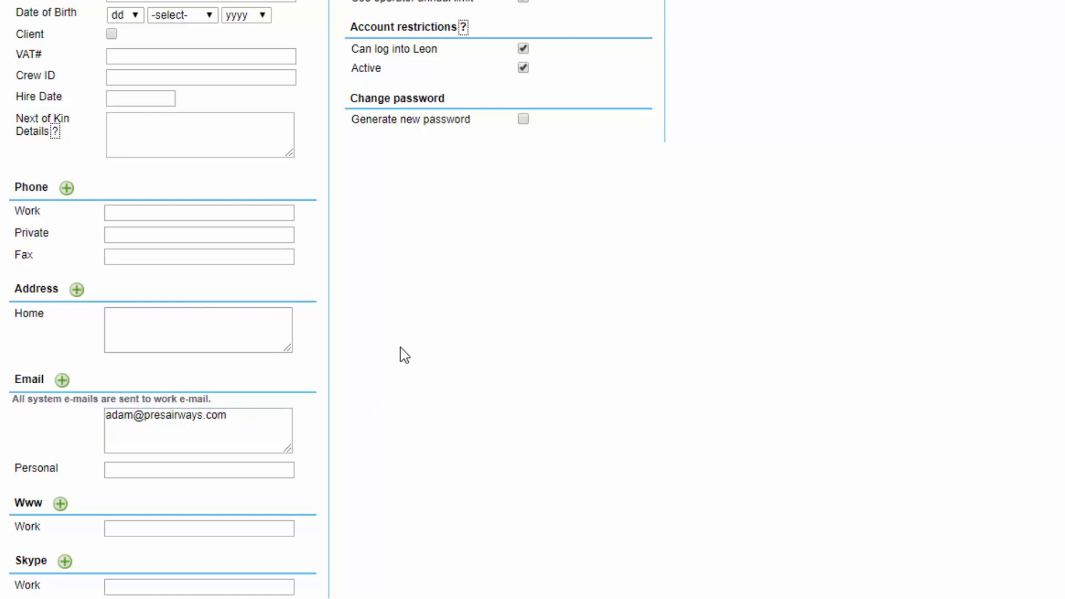
pyautogui.click(523, 118)
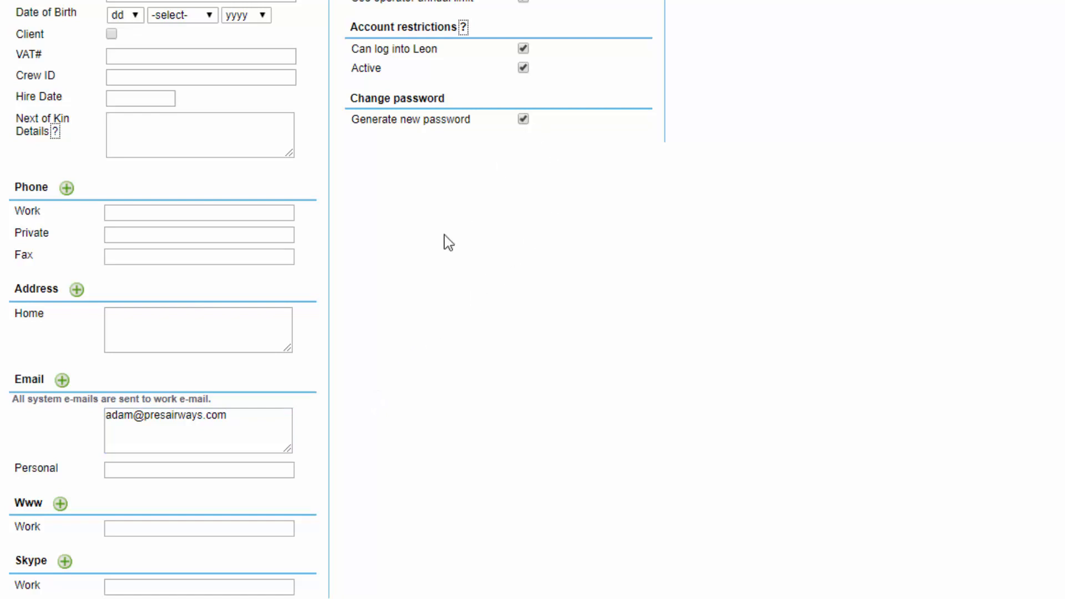
pyautogui.scroll(-3)
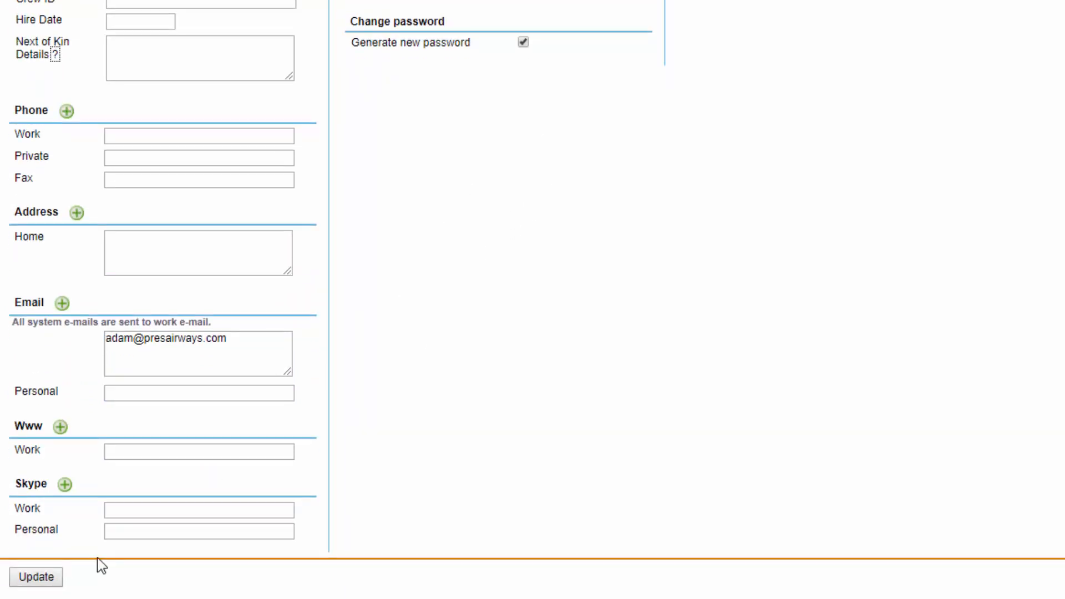
pyautogui.click(36, 577)
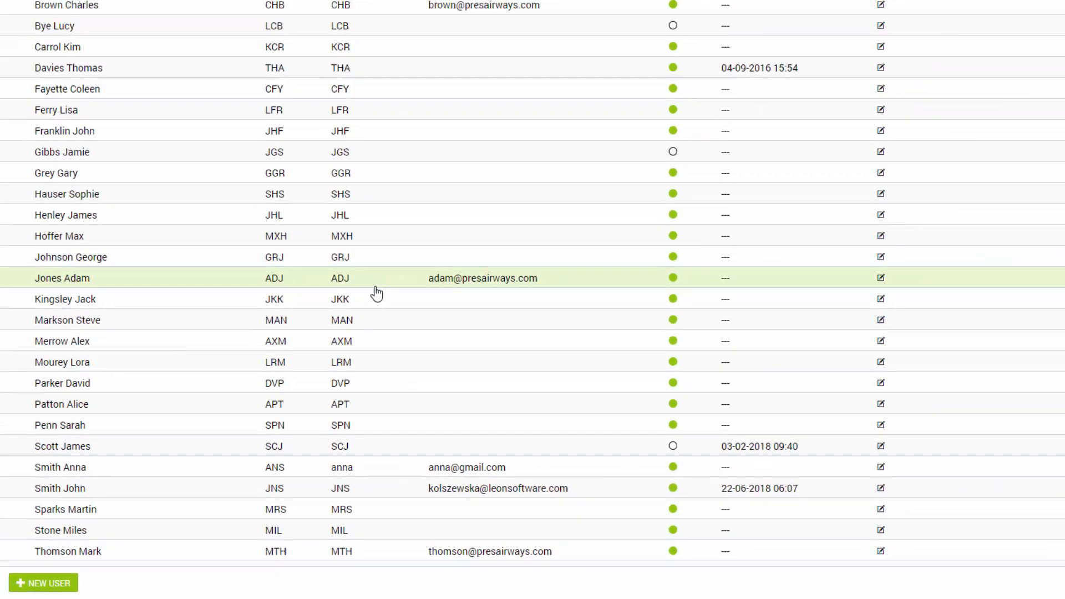
pyautogui.scroll(3)
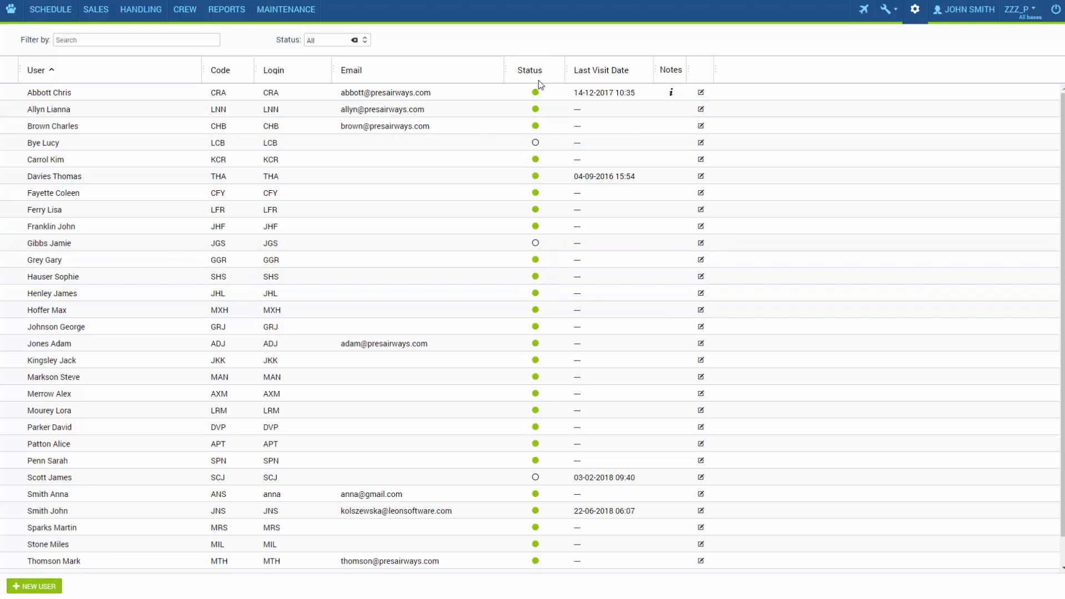
pyautogui.moveTo(537, 344)
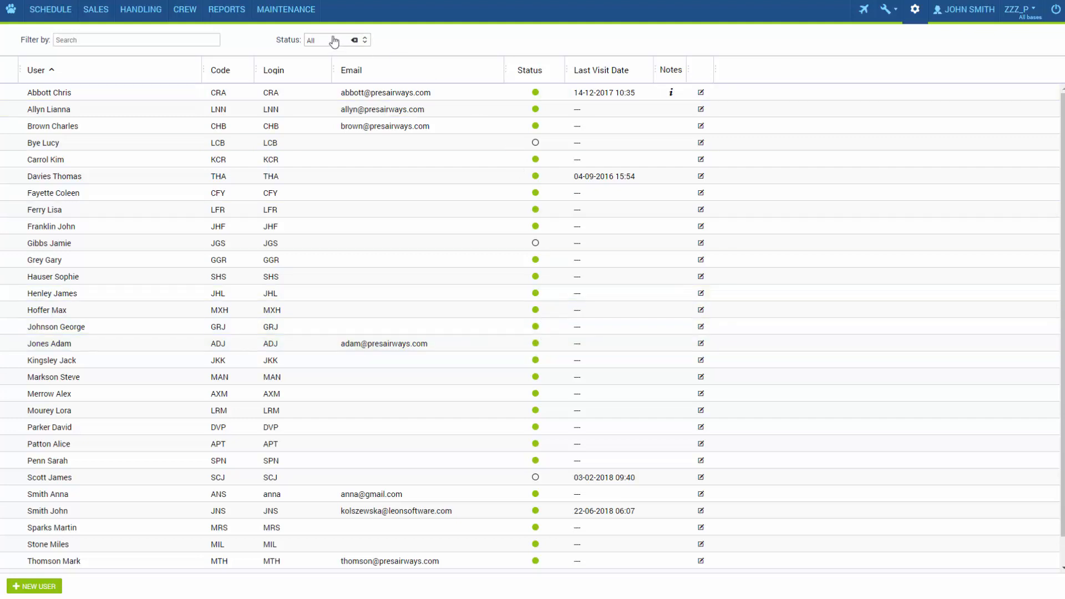
# - Check the Users list Status filter showing active and inactive accounts
pyautogui.click(336, 39)
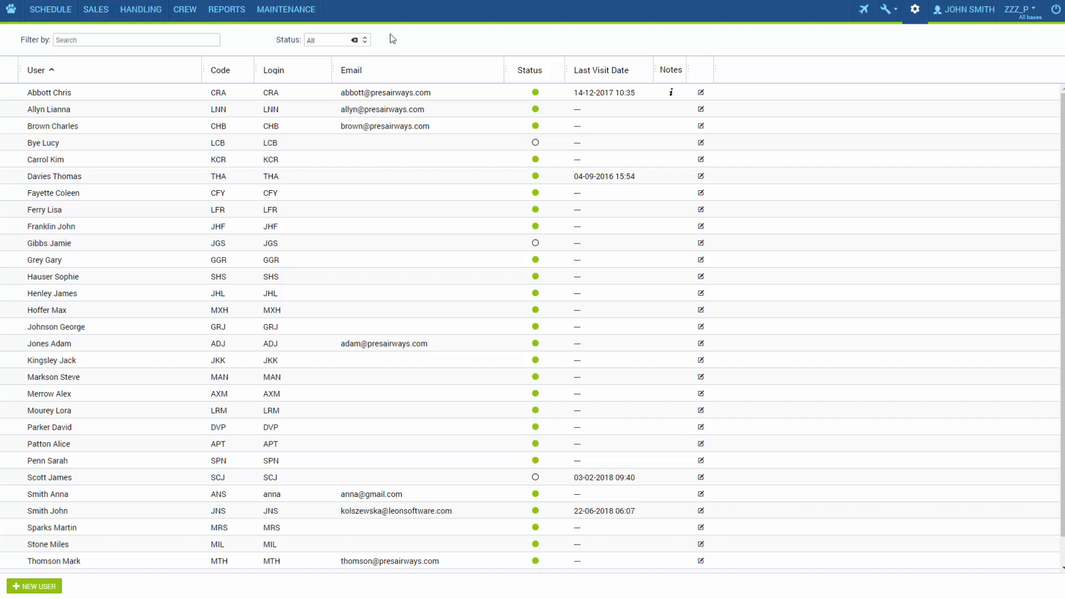
pyautogui.moveTo(411, 97)
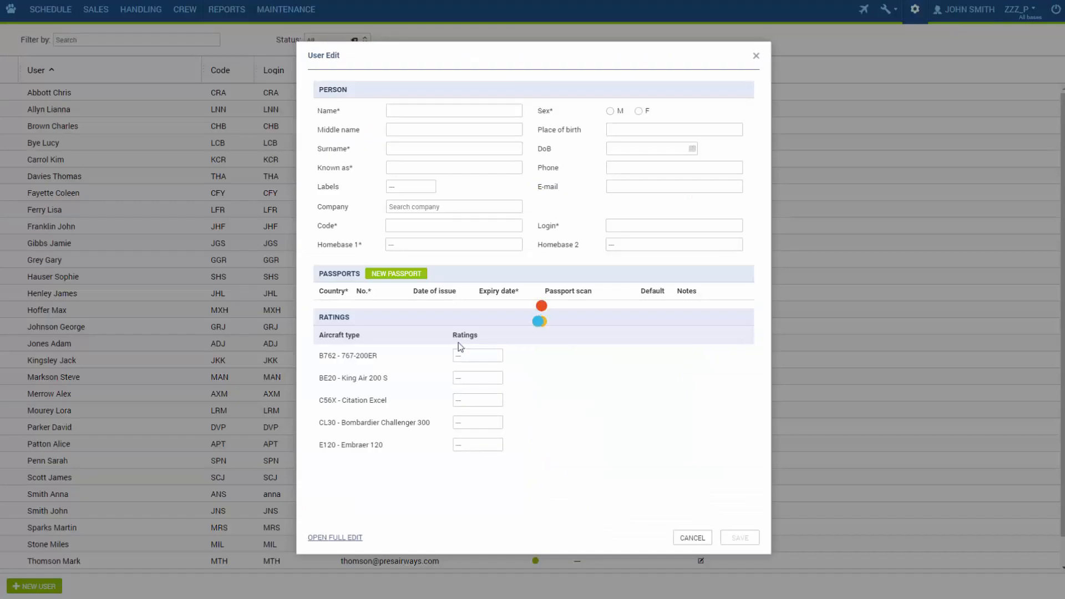
pyautogui.click(334, 537)
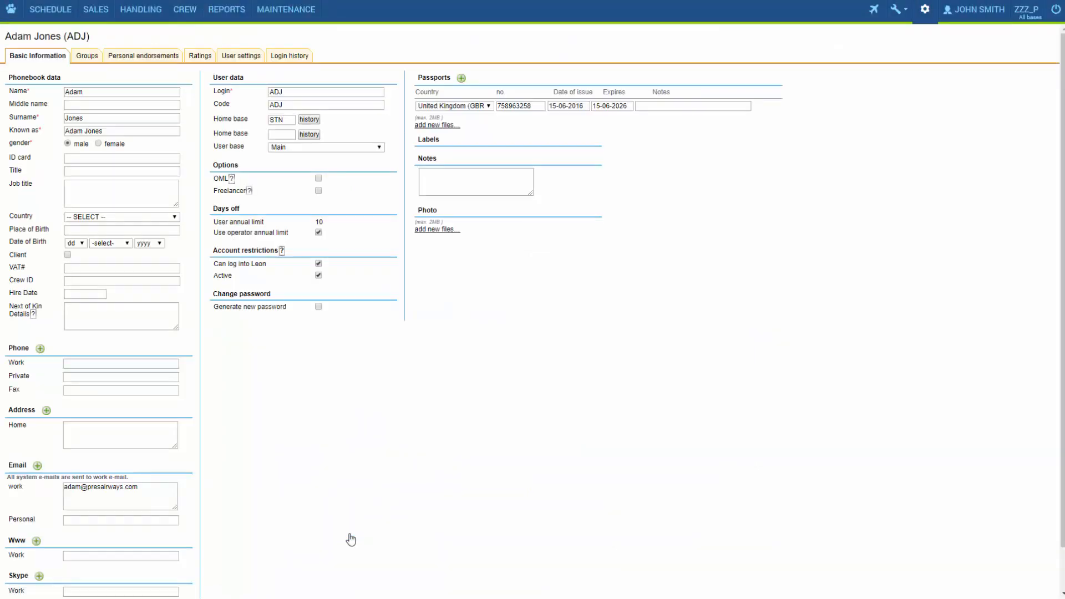
pyautogui.moveTo(361, 539)
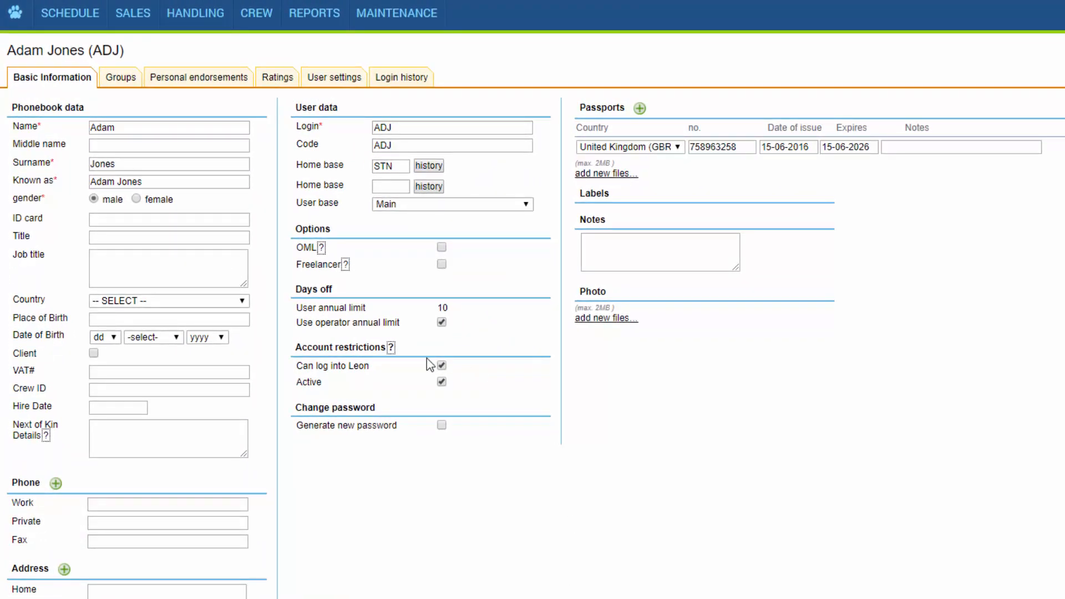
pyautogui.click(441, 366)
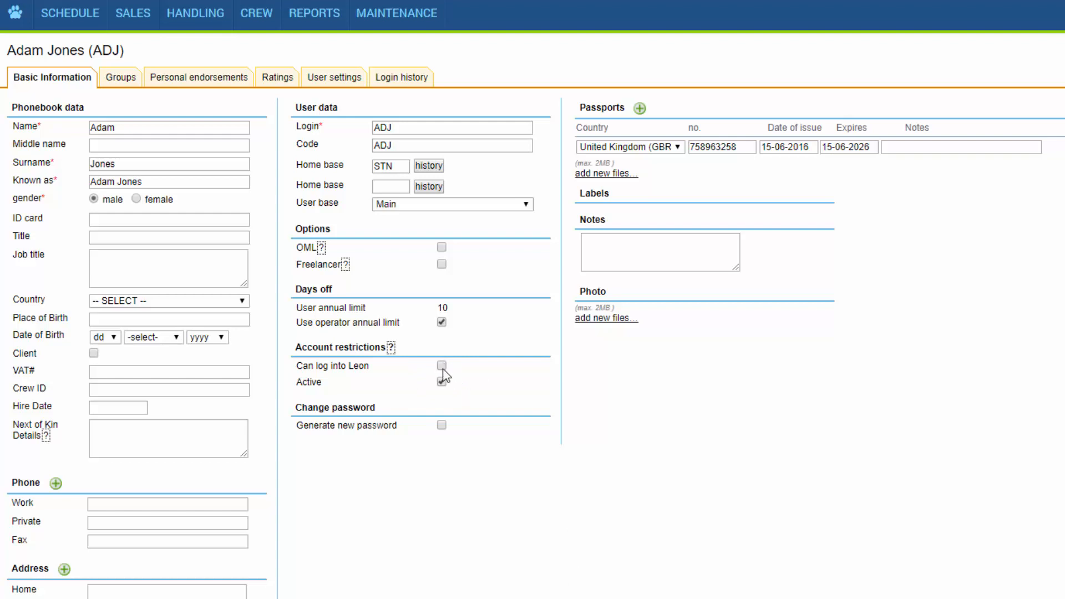
pyautogui.click(441, 381)
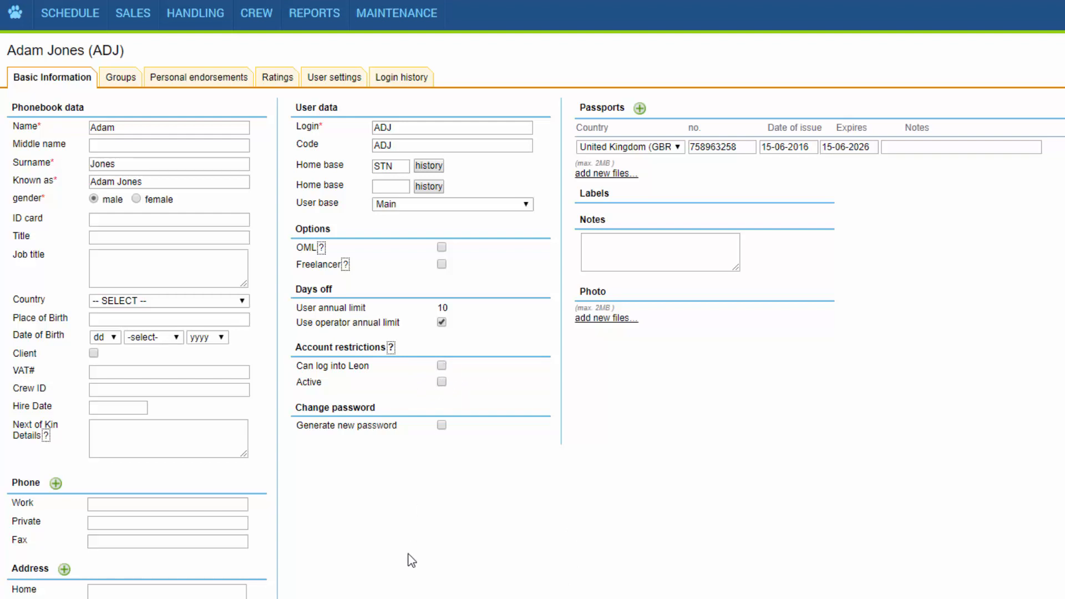
pyautogui.moveTo(343, 370)
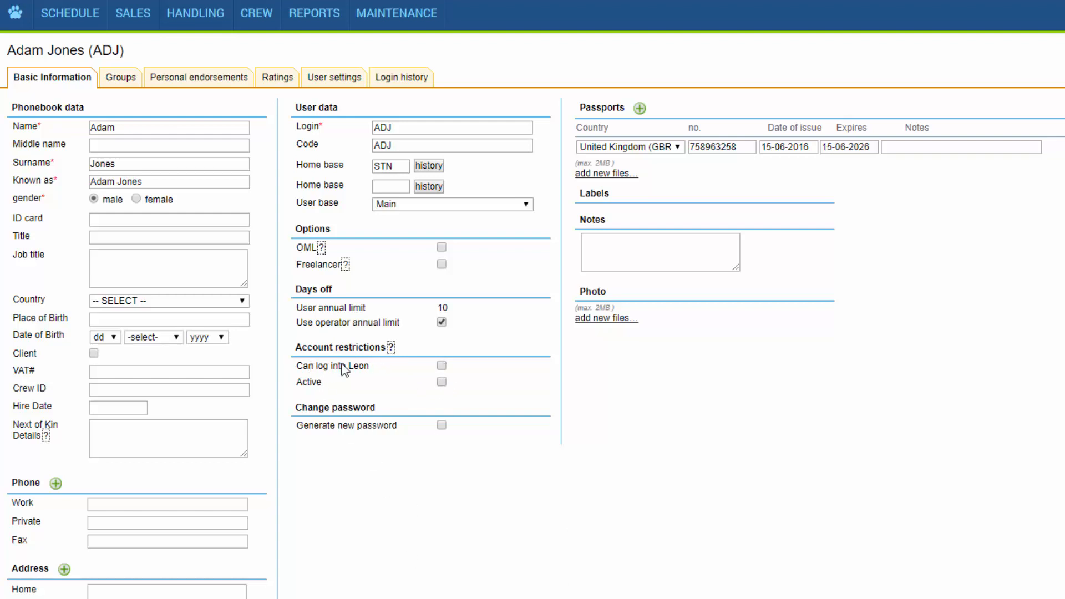
pyautogui.moveTo(342, 557)
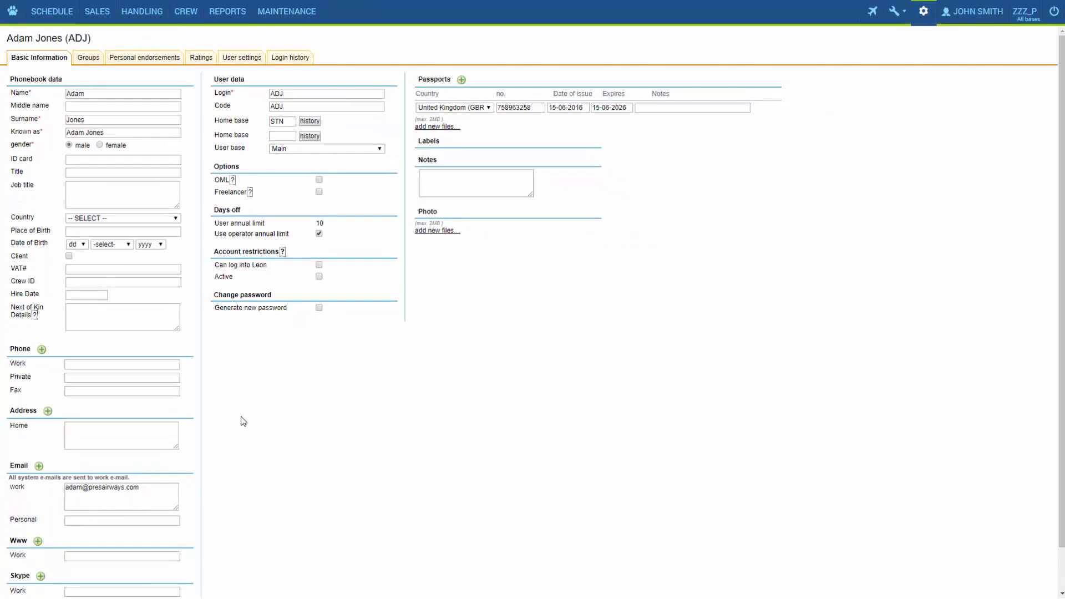
pyautogui.scroll(-3)
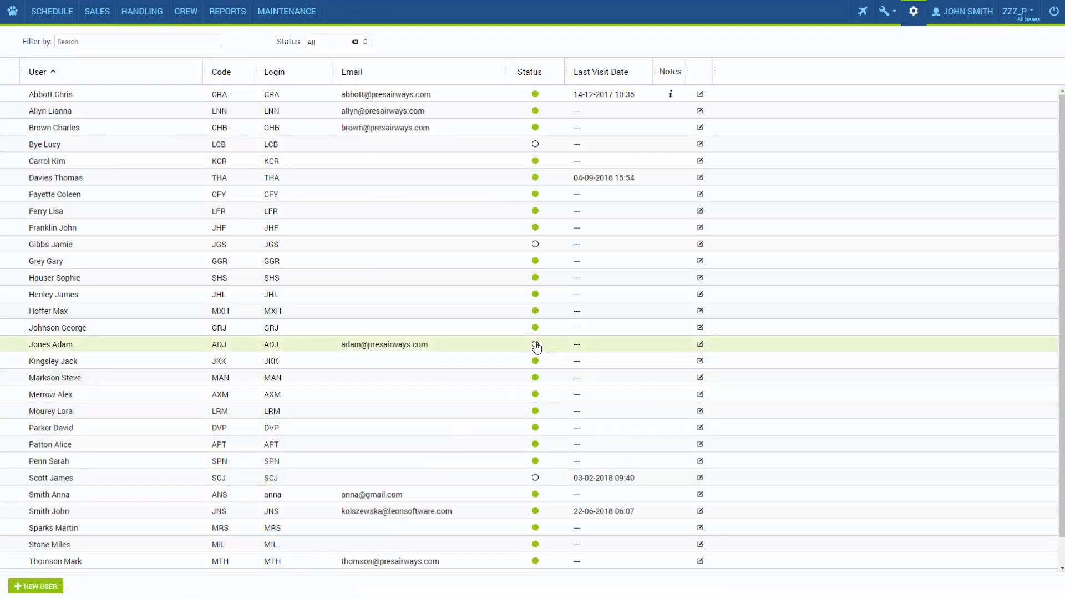
pyautogui.click(535, 344)
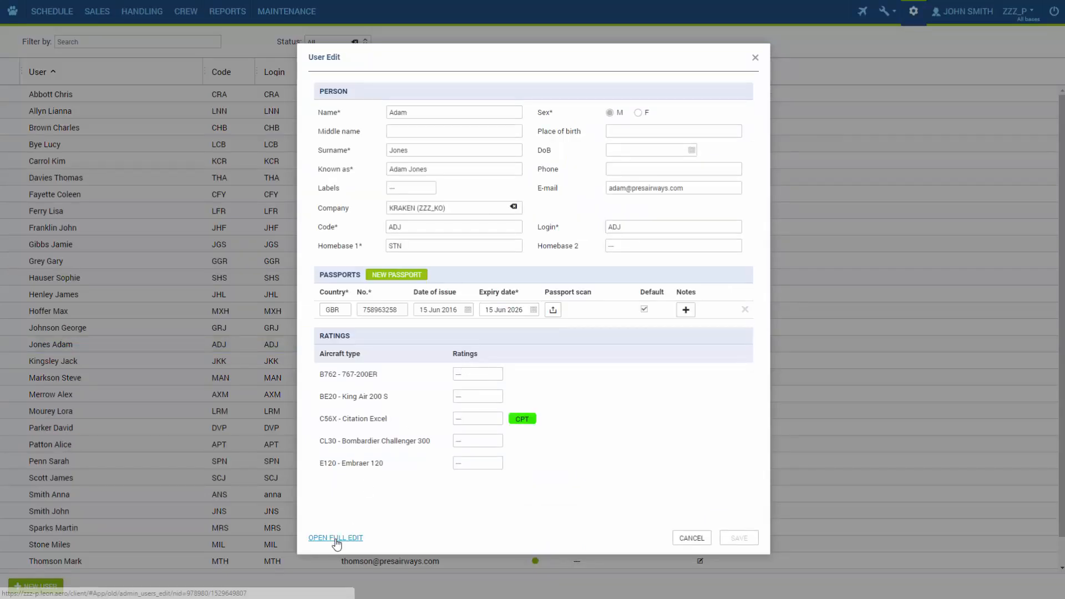
pyautogui.click(335, 538)
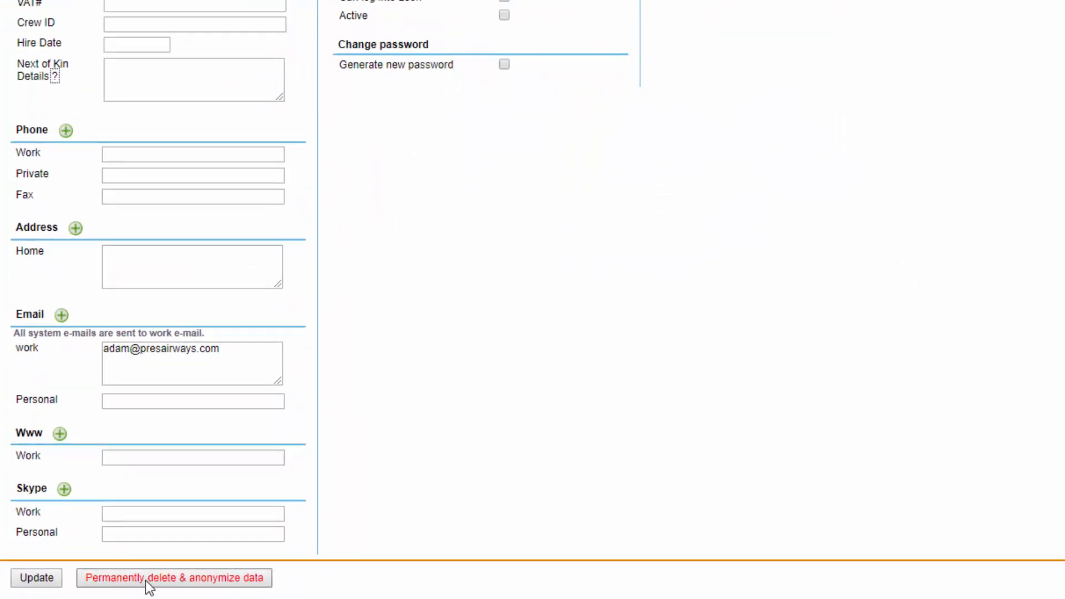
pyautogui.moveTo(360, 590)
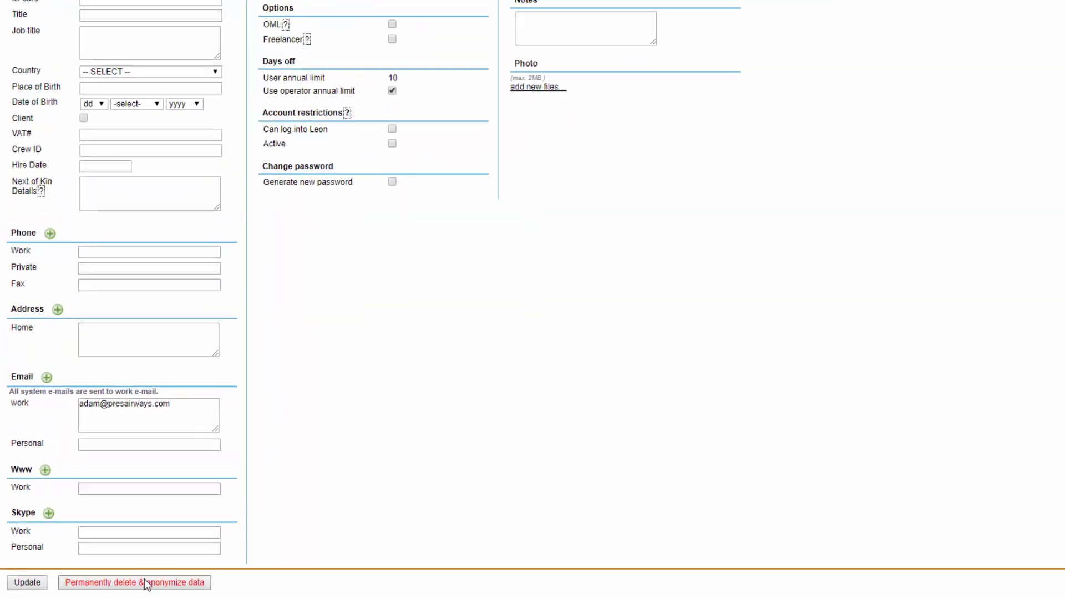
pyautogui.click(134, 582)
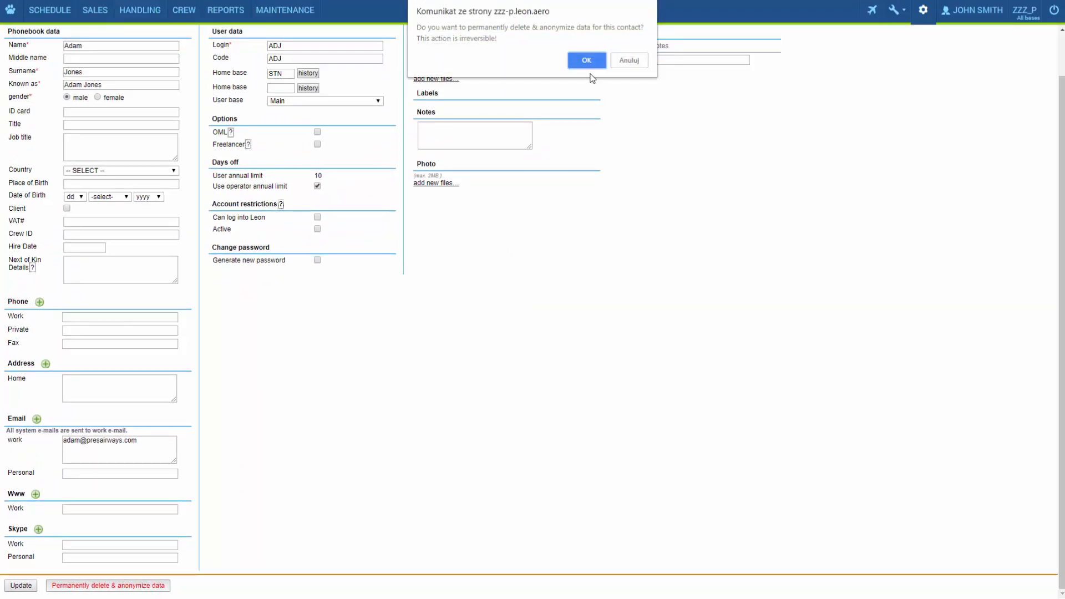
pyautogui.click(586, 61)
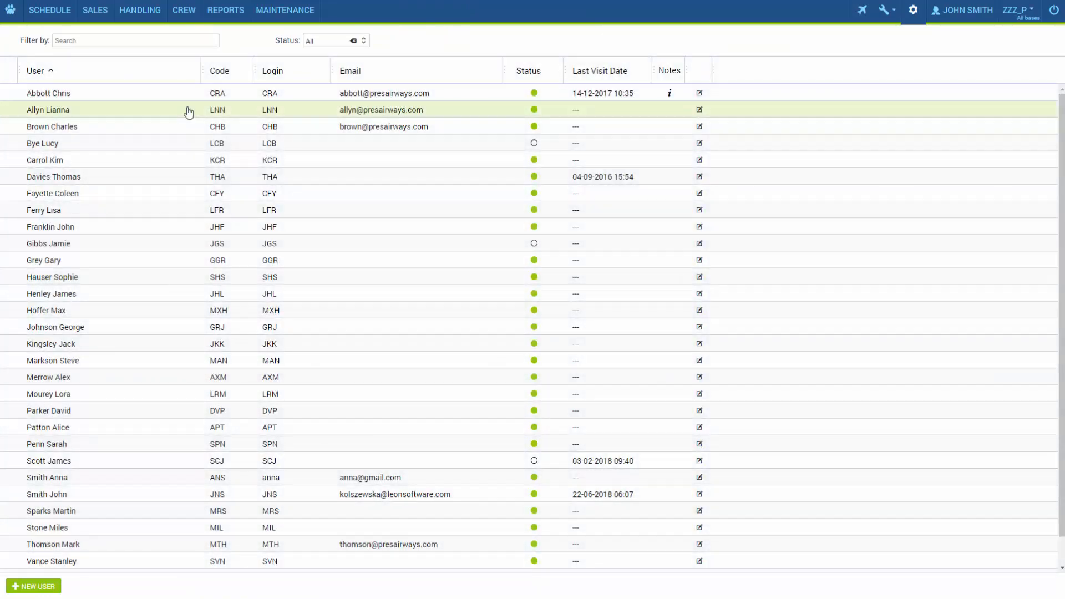